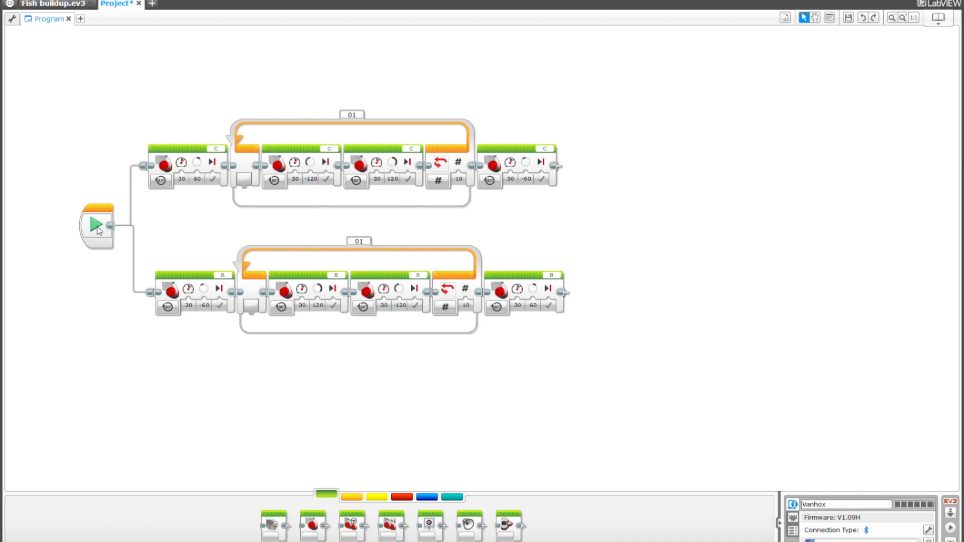
Start a new empty program with an unlimited Loop attached to its Start block.
left_click(97, 225)
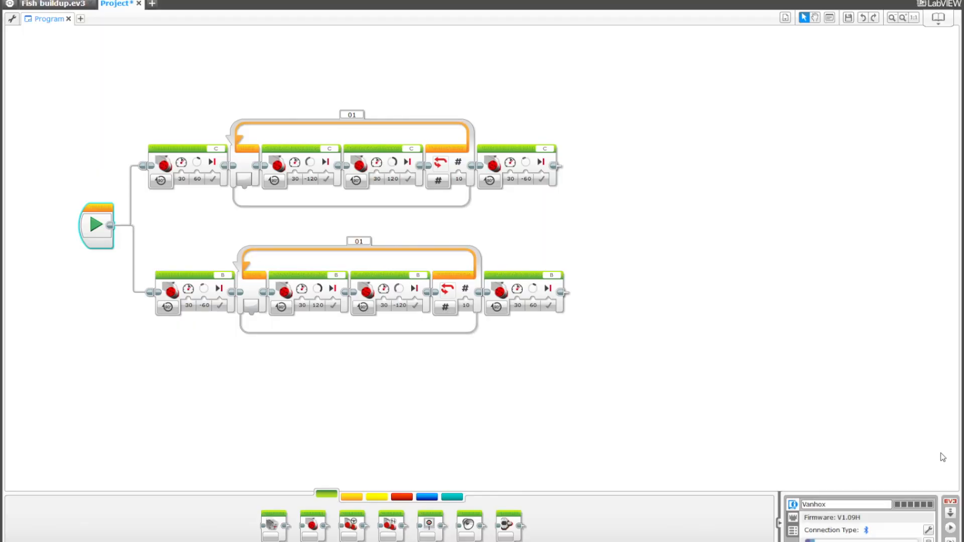
mouse_move(796, 351)
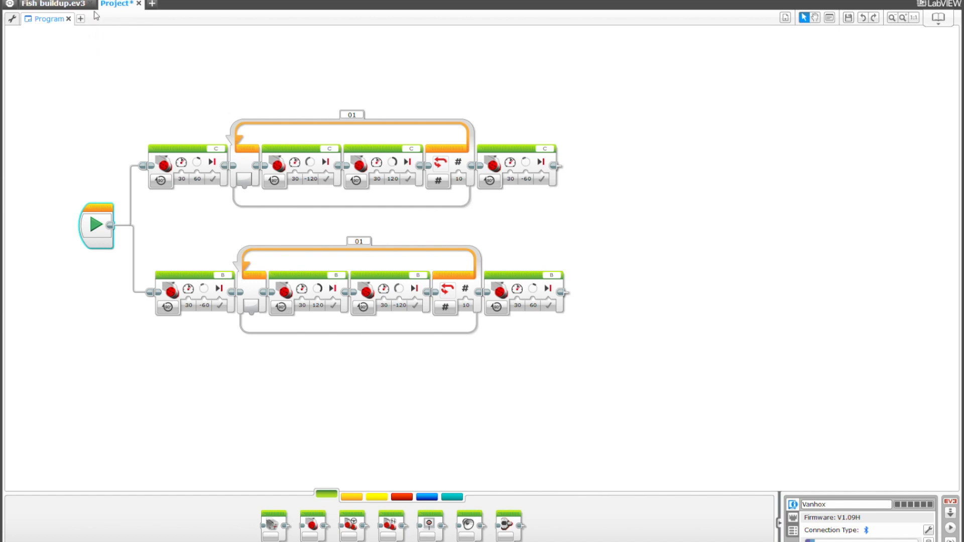
mouse_move(89, 29)
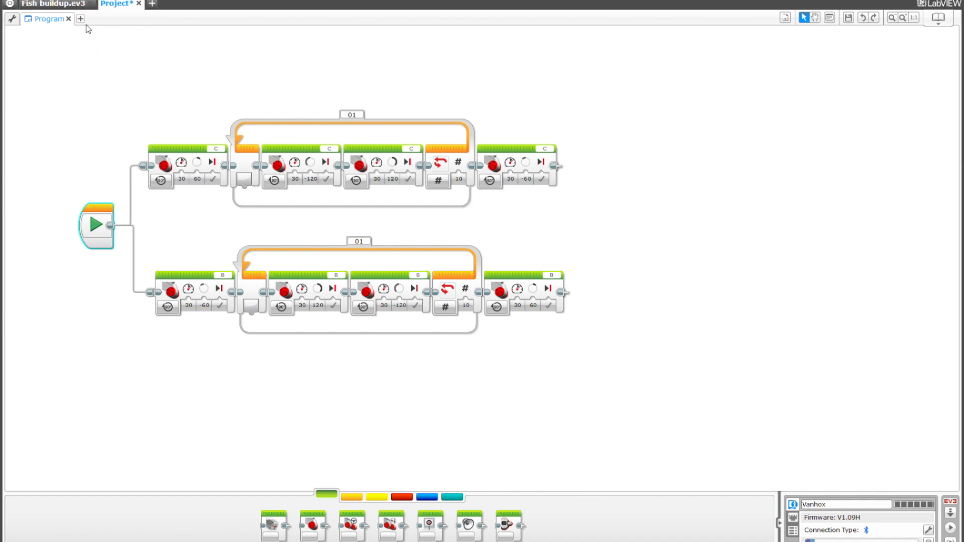
mouse_move(81, 18)
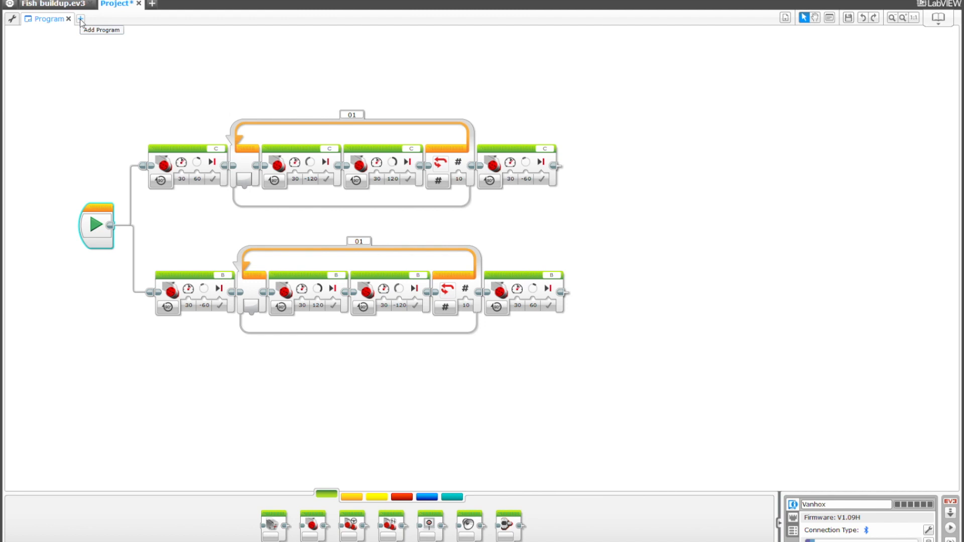
left_click(80, 18)
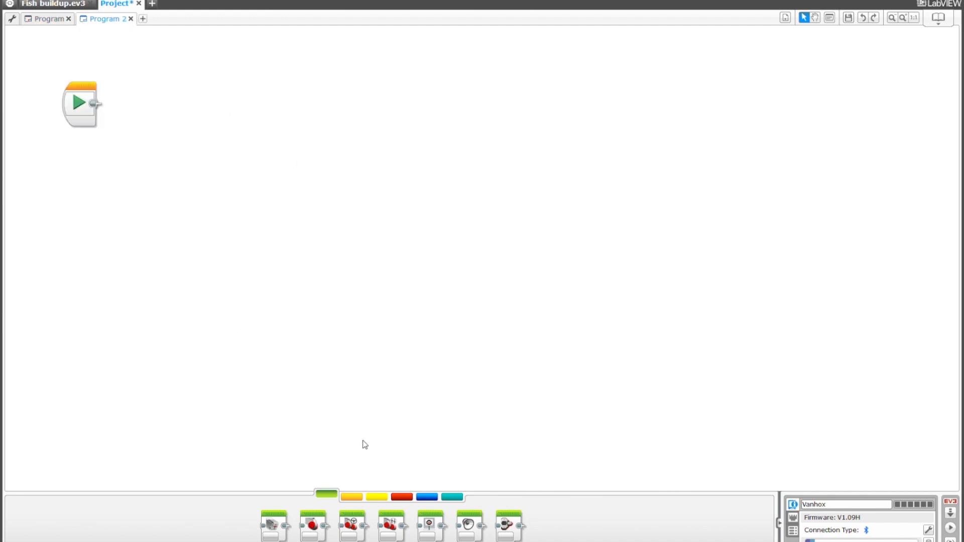
left_click(352, 496)
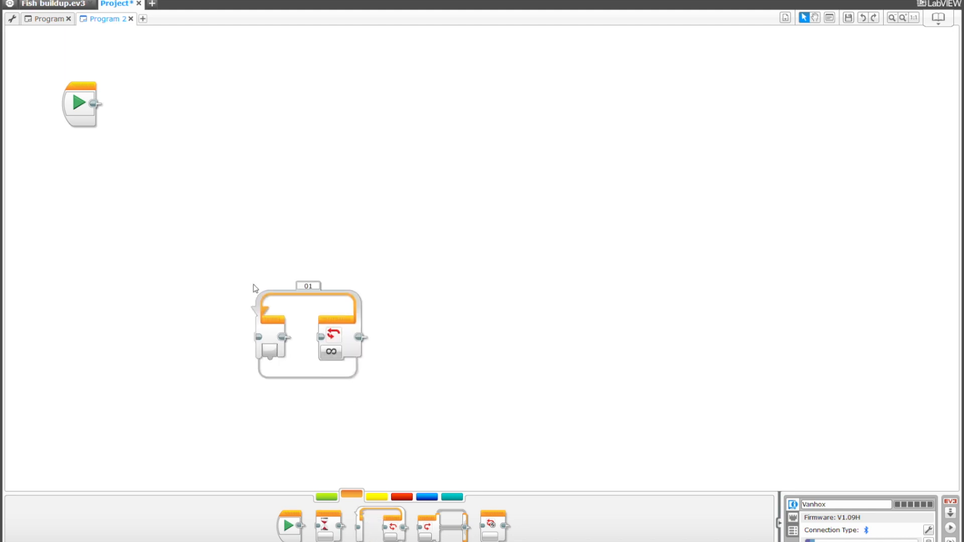
left_click_drag(307, 335, 258, 122)
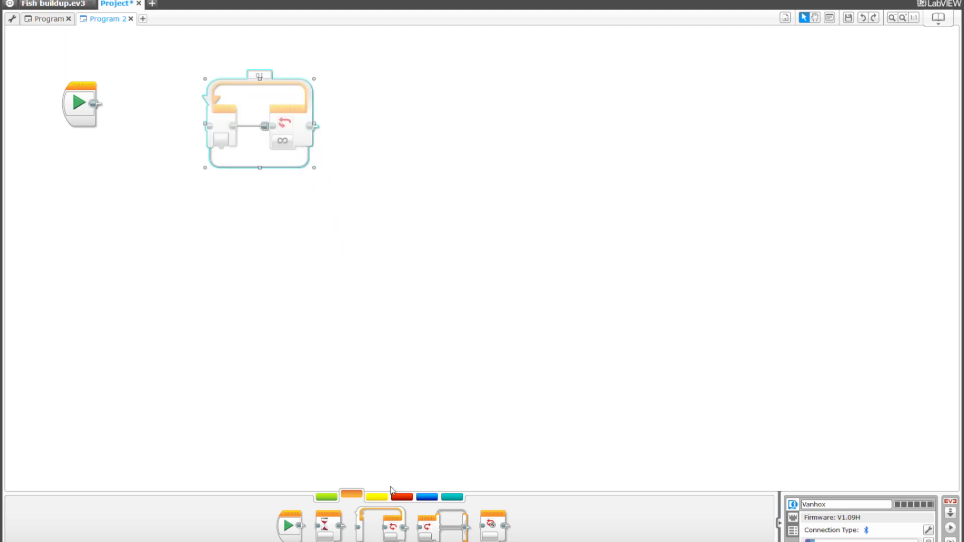
left_click(376, 496)
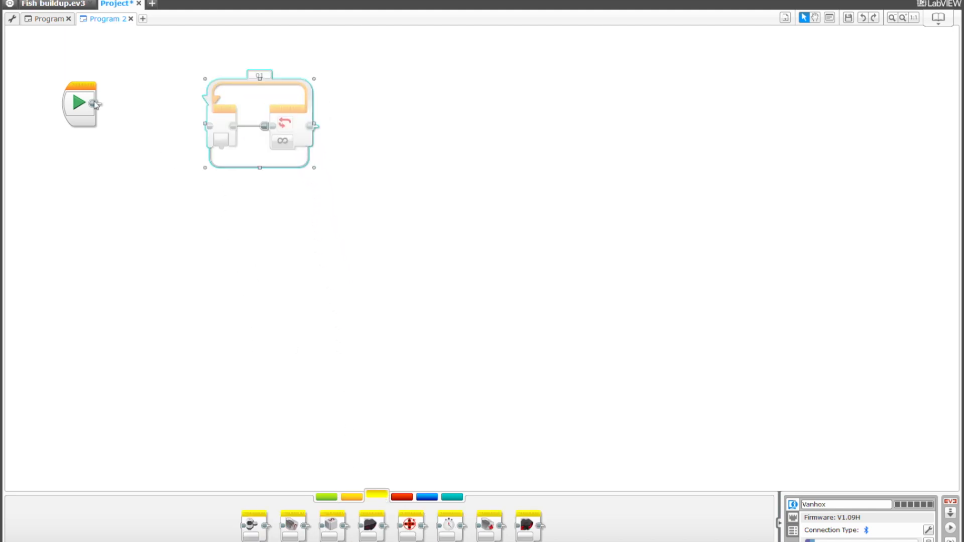
left_click_drag(259, 123, 149, 98)
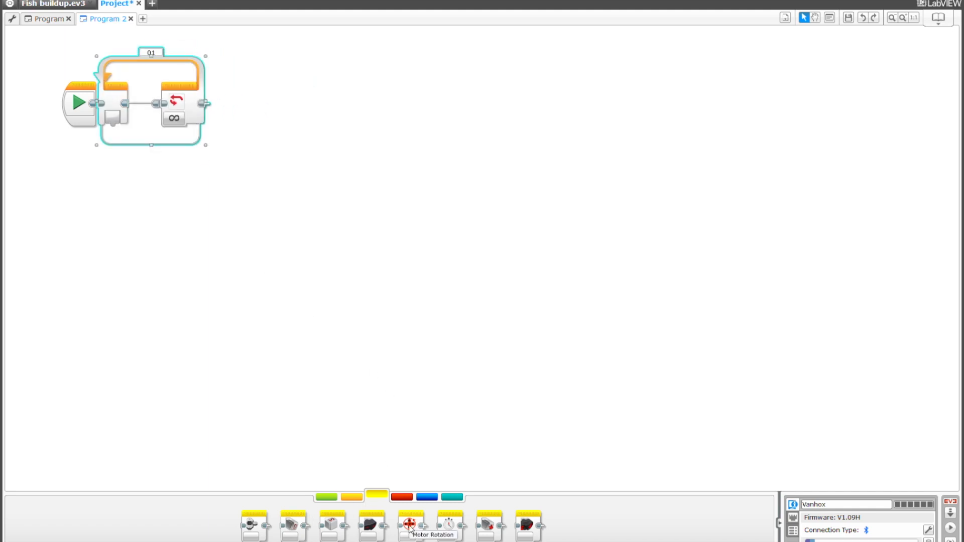
Place a Motor Rotation sensor block inside the loop and bring up the data operations palette.
left_click_drag(408, 524, 139, 108)
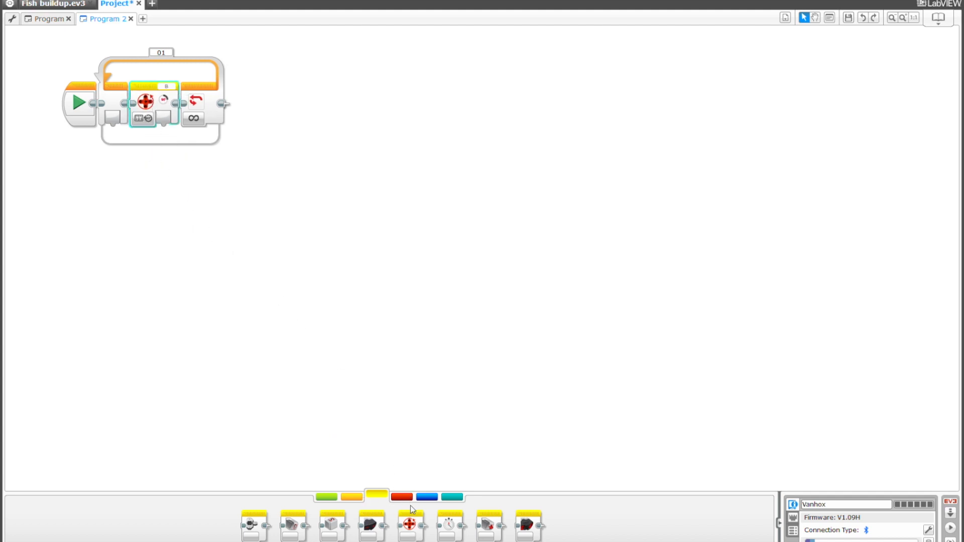
left_click(400, 496)
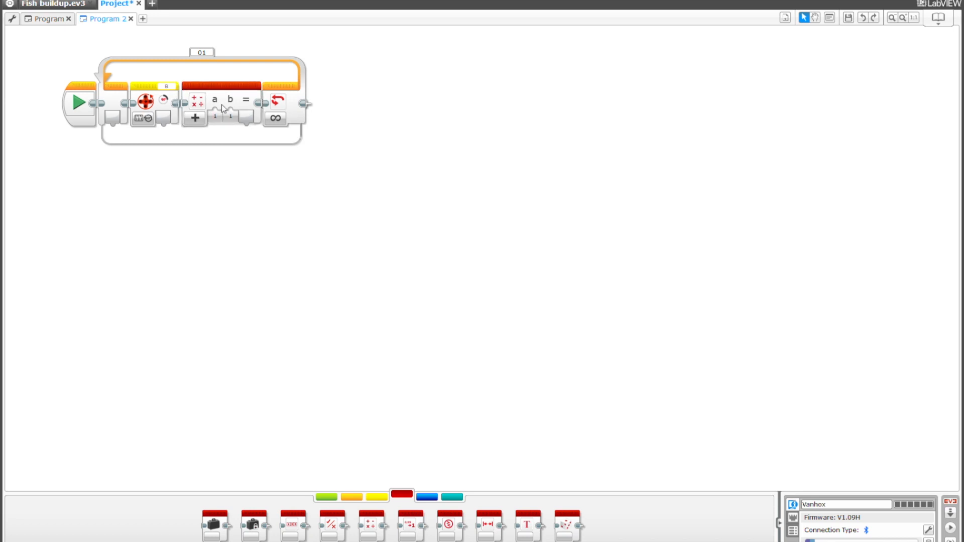
Set the Math block inside the loop to Subtract.
left_click(194, 118)
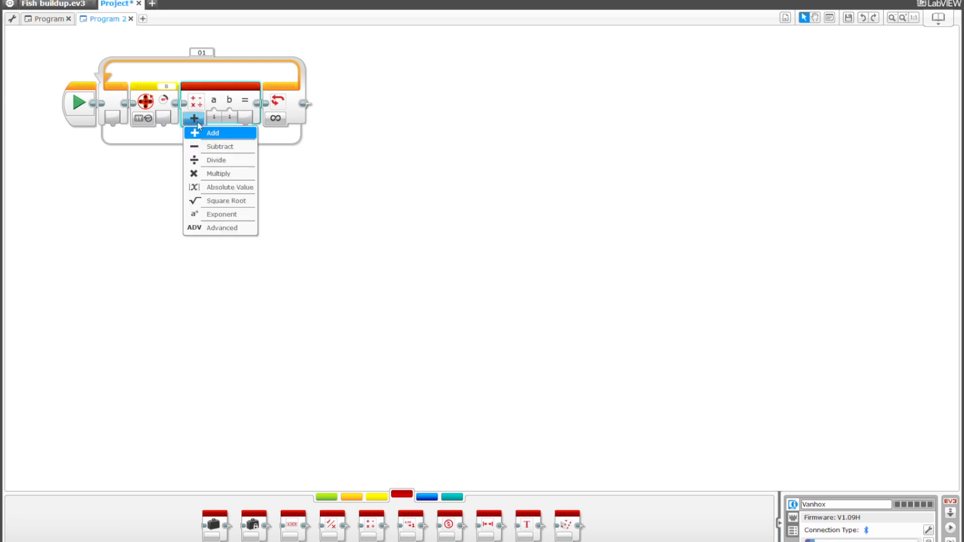
left_click(220, 147)
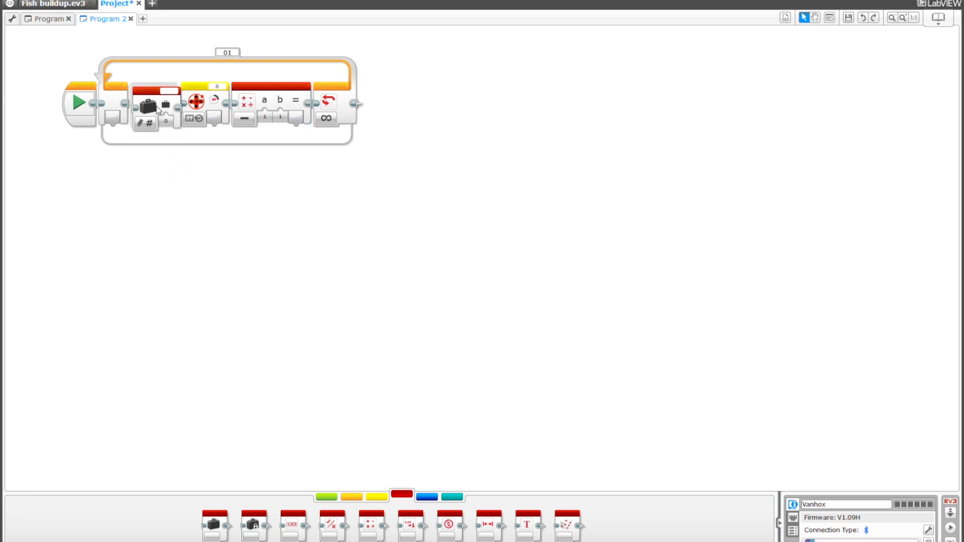
Insert a Variable block named target in Read Numeric mode and wire it into the subtraction.
left_click(146, 101)
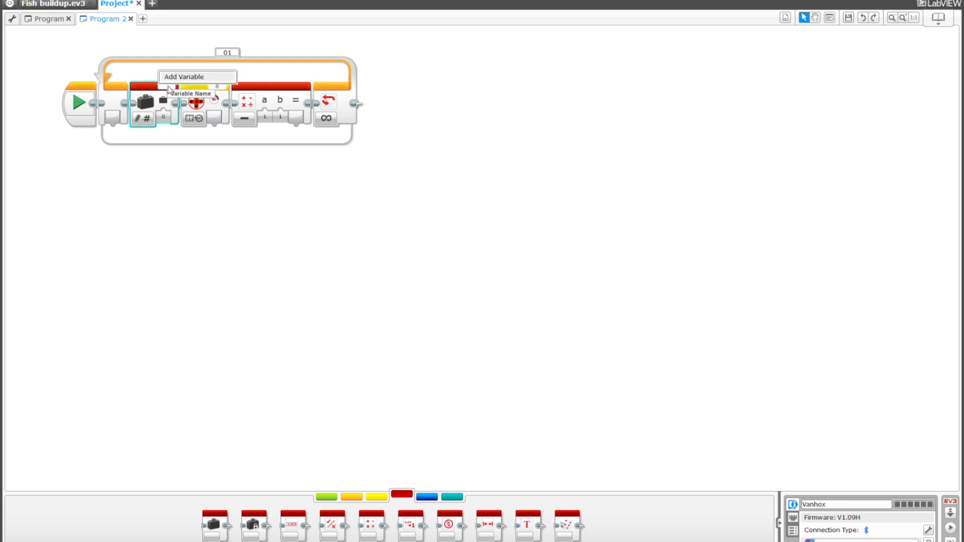
left_click(196, 76)
type("target")
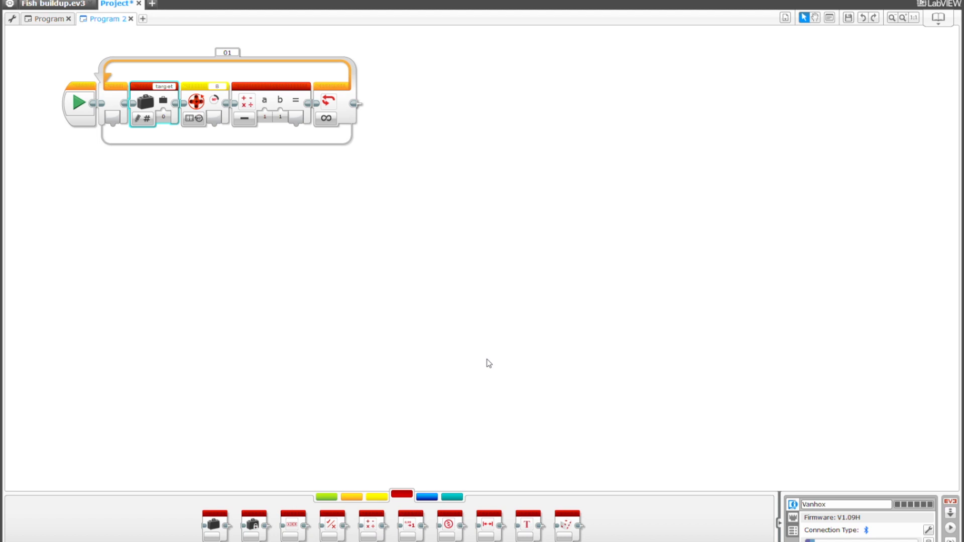
mouse_move(144, 118)
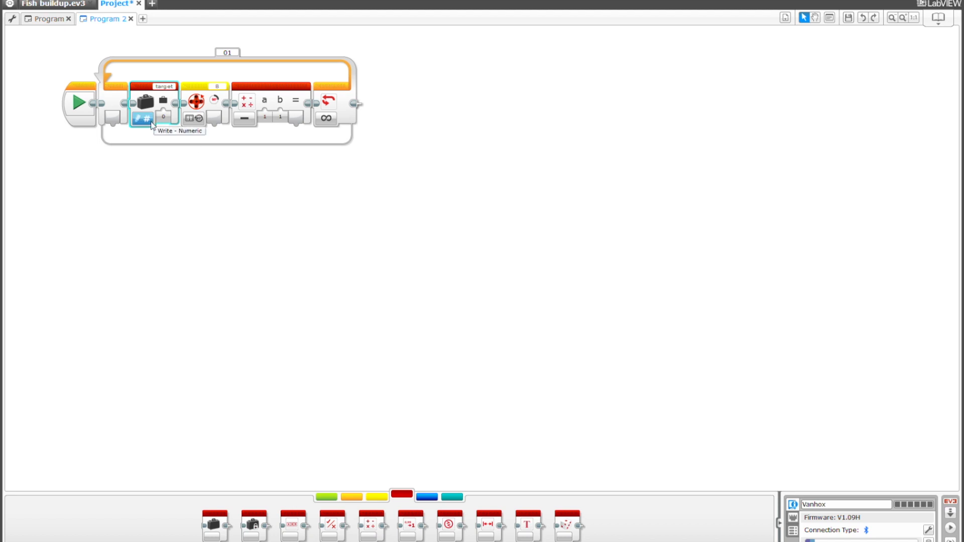
left_click(163, 132)
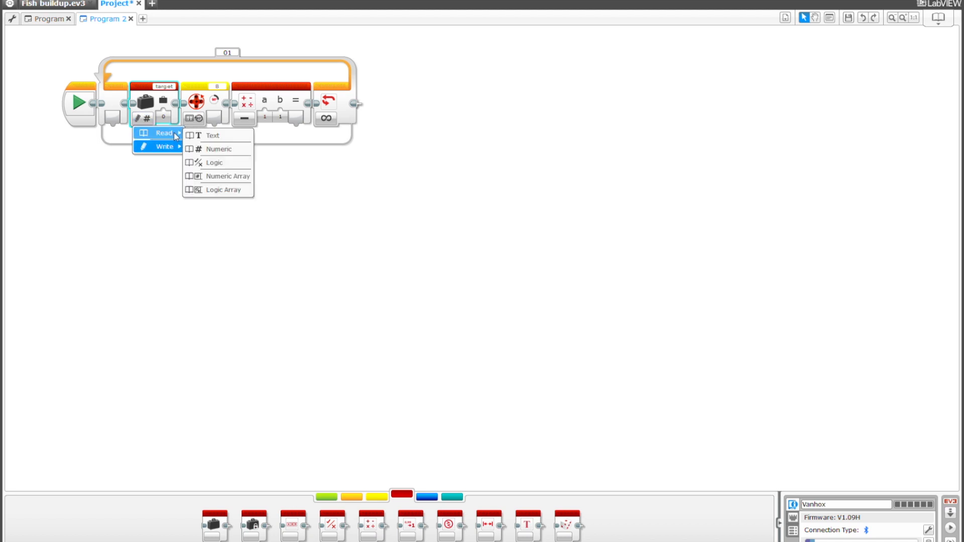
mouse_move(220, 149)
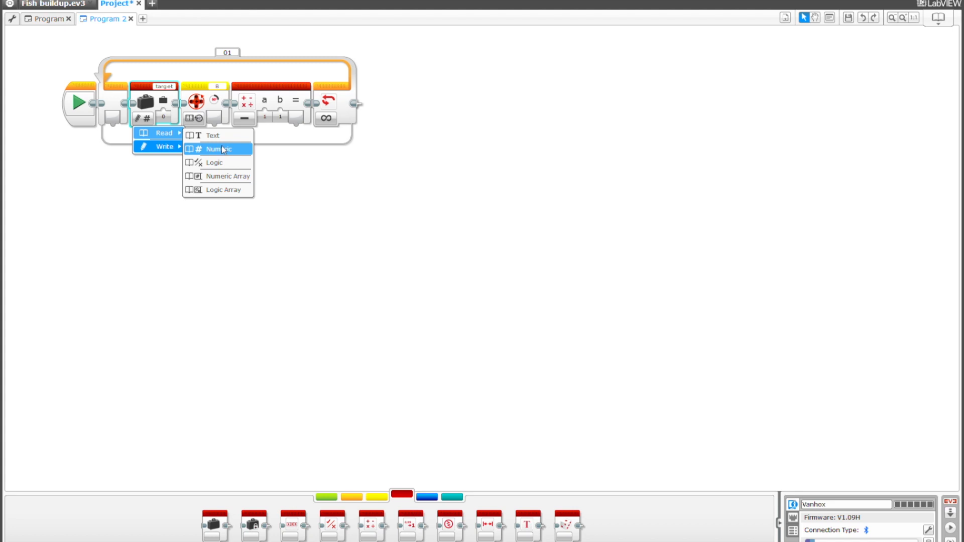
left_click(220, 149)
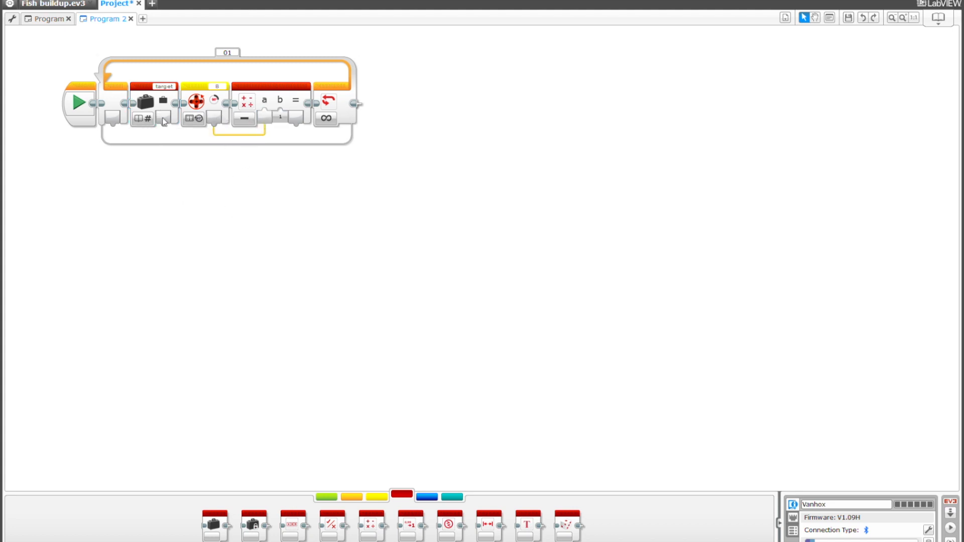
left_click_drag(163, 121, 283, 122)
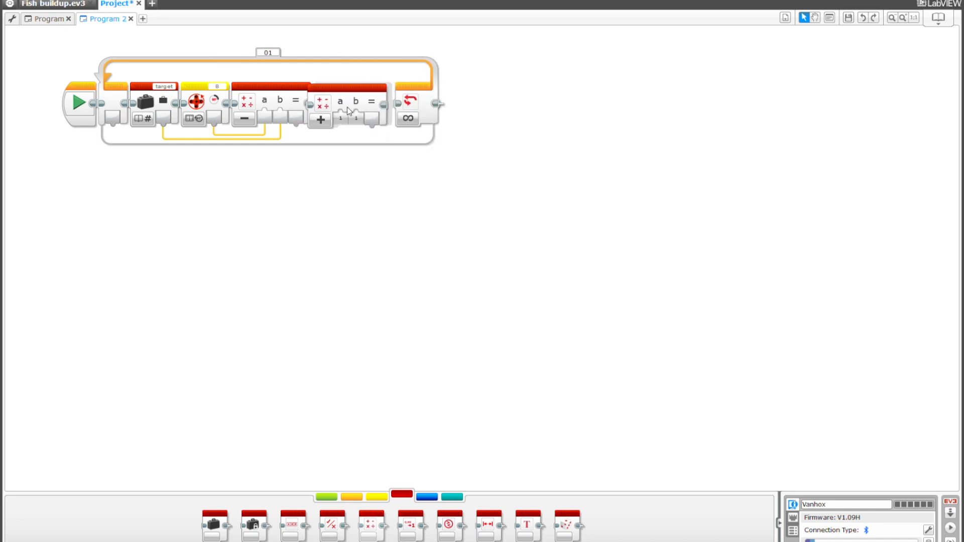
Set the second Math block to Multiply.
left_click(325, 119)
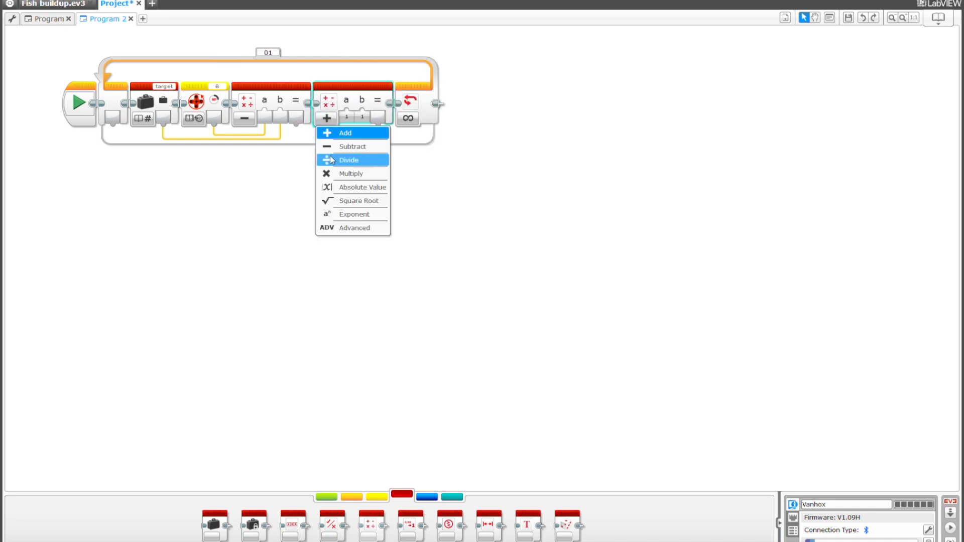
left_click(351, 174)
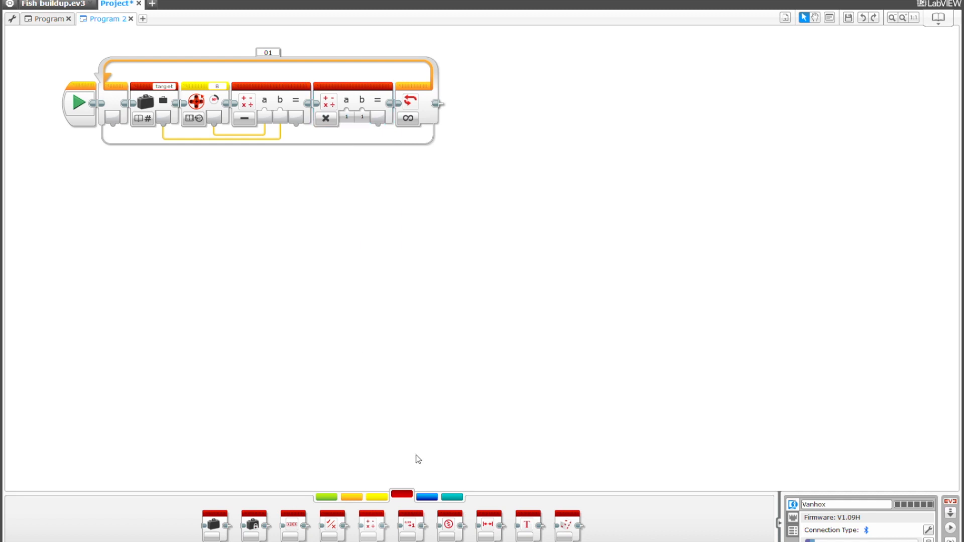
Add an Unregulated Motor block on port B fed by the product, then a parallel Loop from Start.
left_click(325, 496)
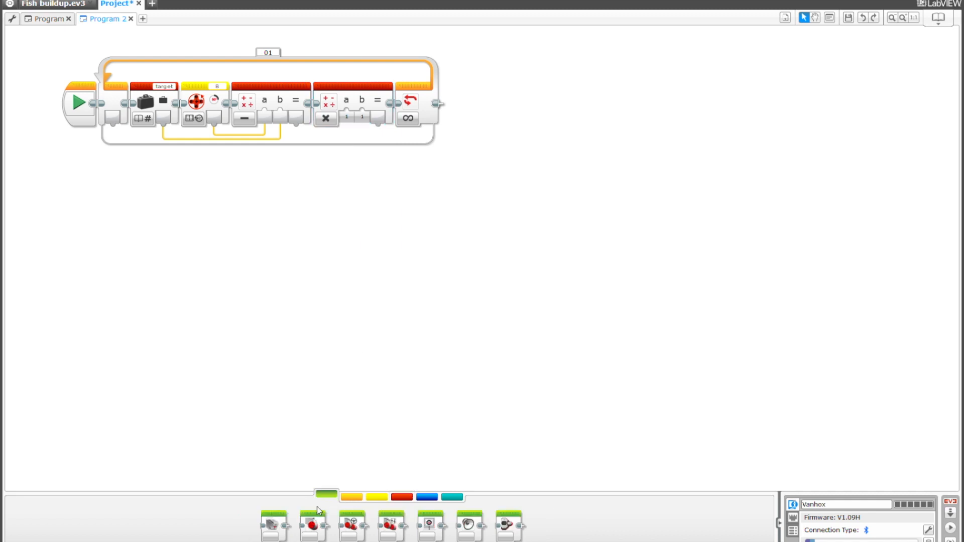
mouse_move(315, 525)
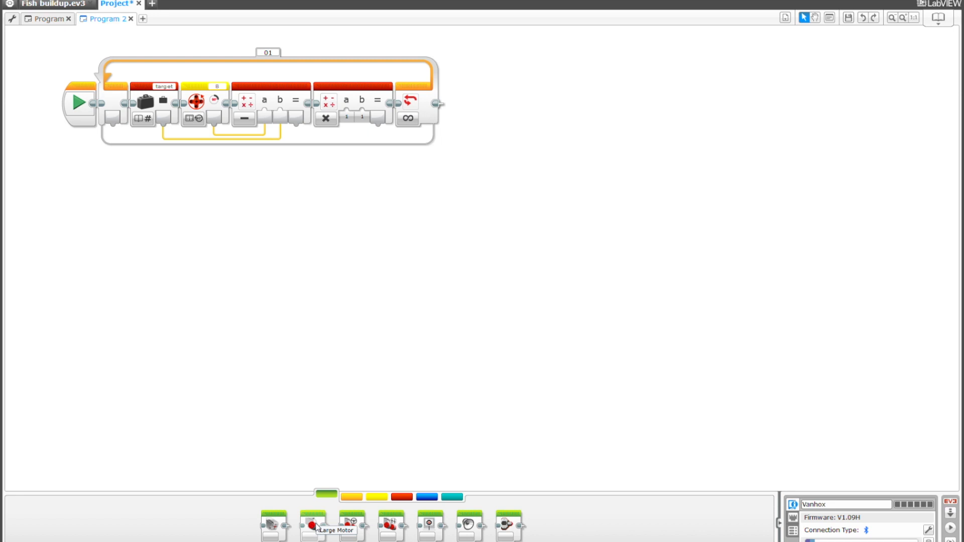
mouse_move(308, 529)
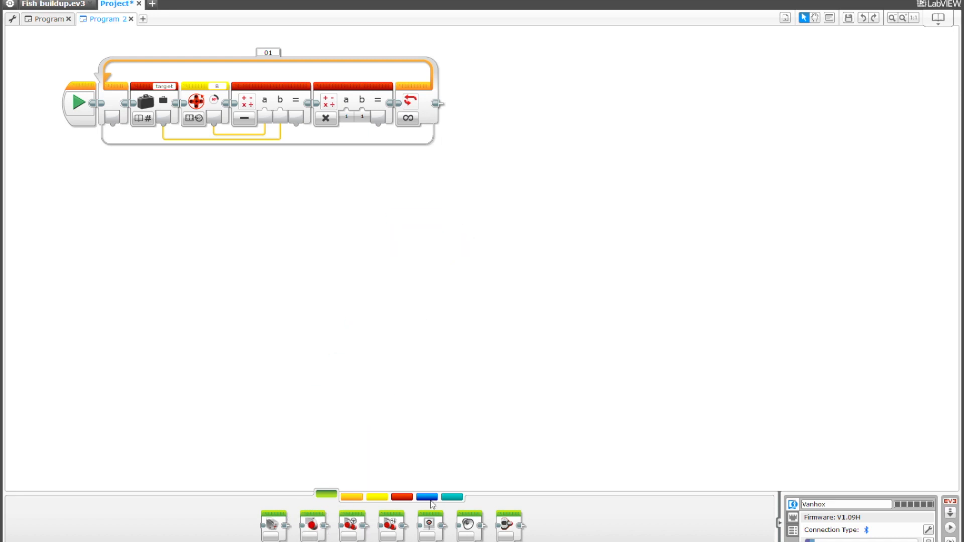
left_click(426, 496)
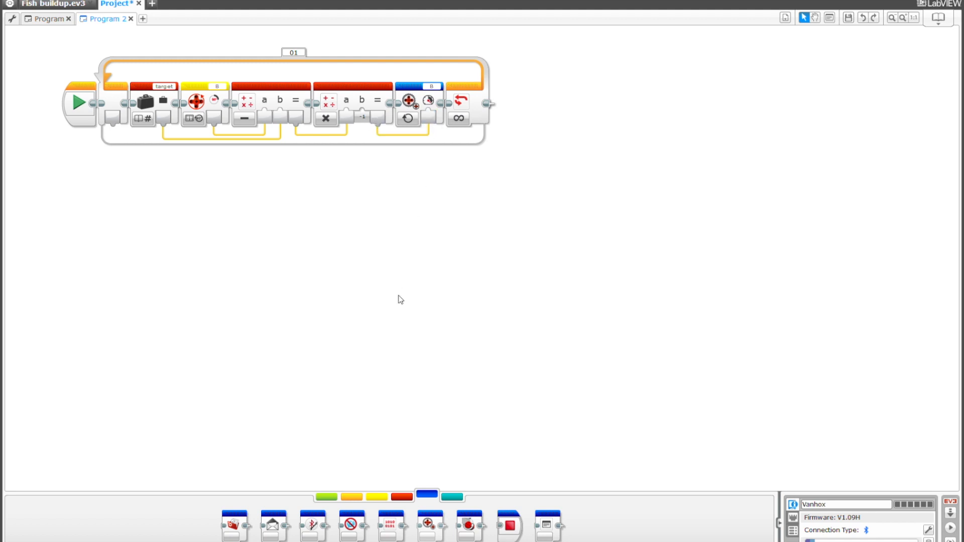
left_click(350, 495)
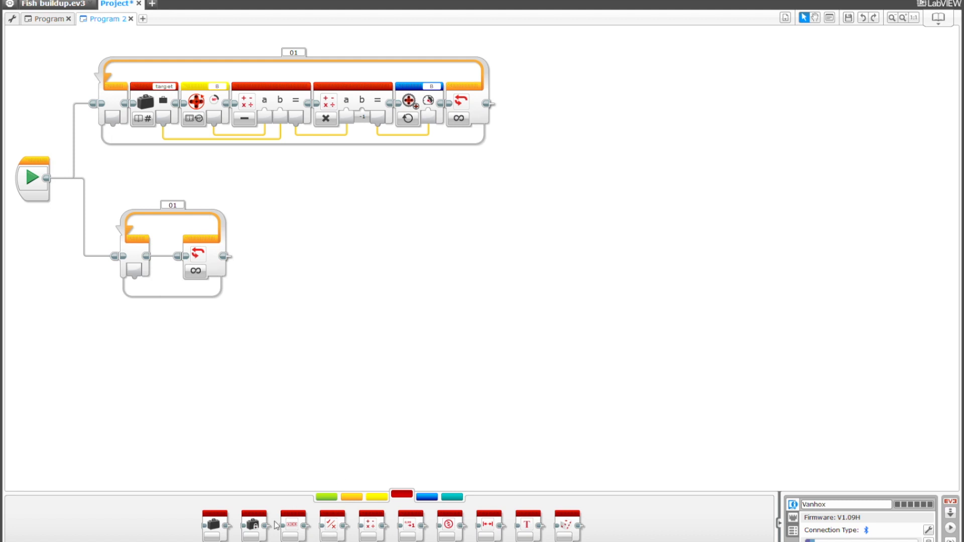
Put a Color Sensor block on port 4 in light mode into the second loop, feeding Math Add and a target write.
left_click(375, 495)
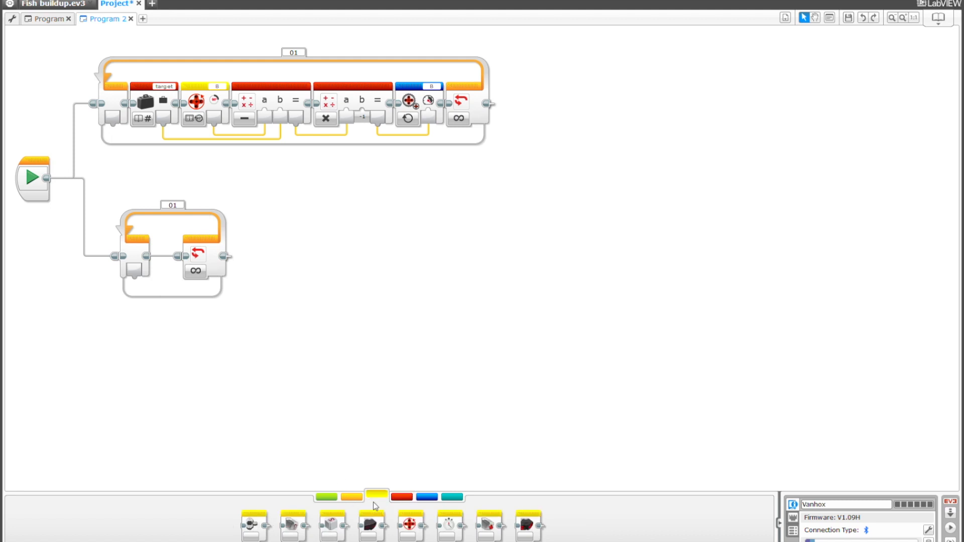
mouse_move(409, 524)
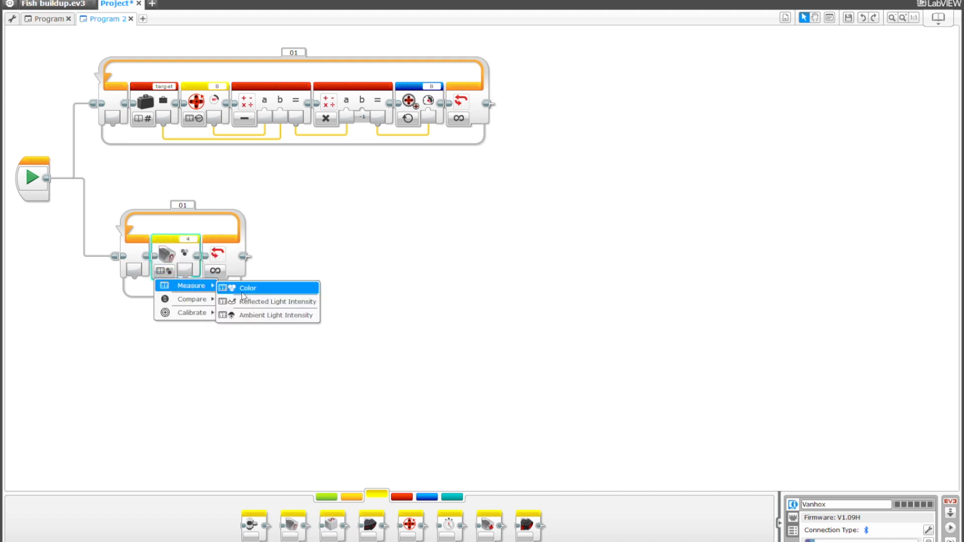
left_click(277, 314)
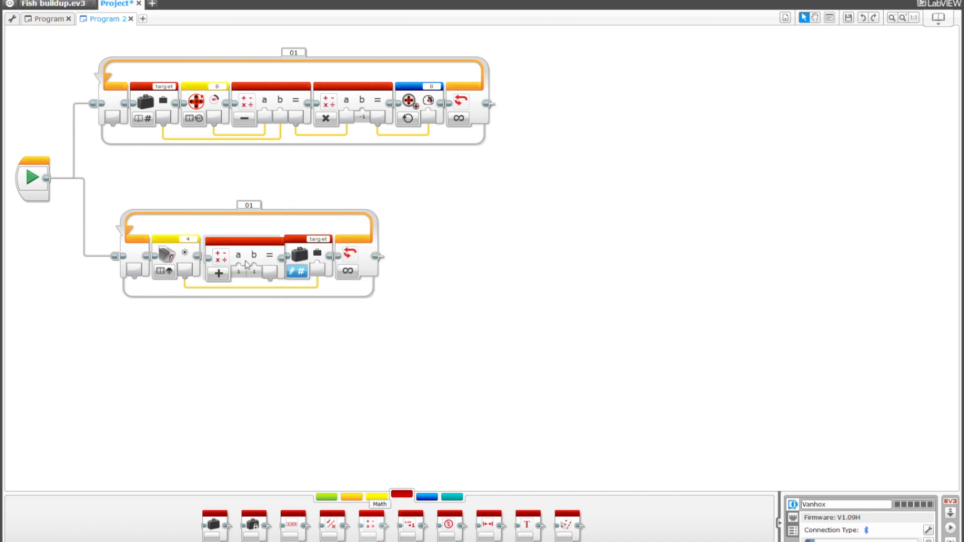
Switch the second loop's Math block to Multiply with 3 as input b.
left_click(218, 252)
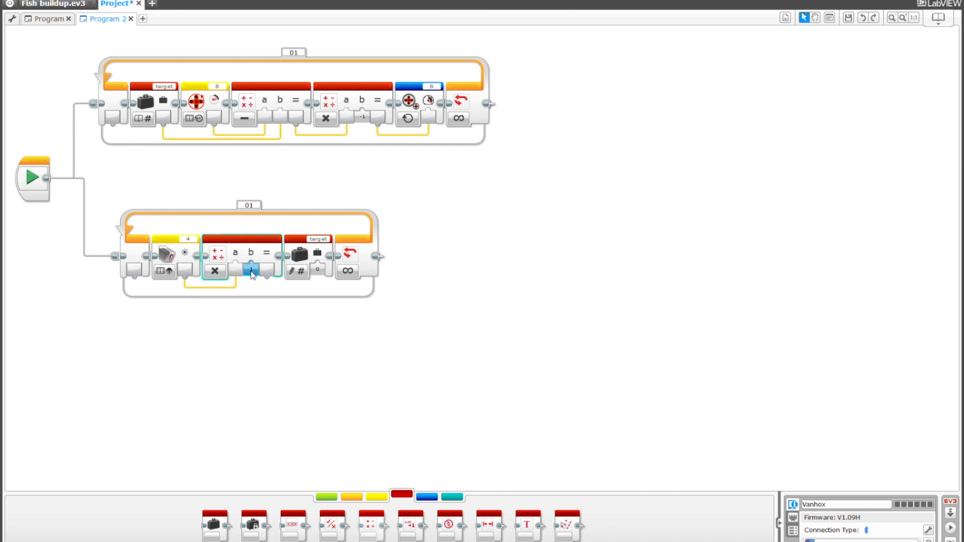
type("3")
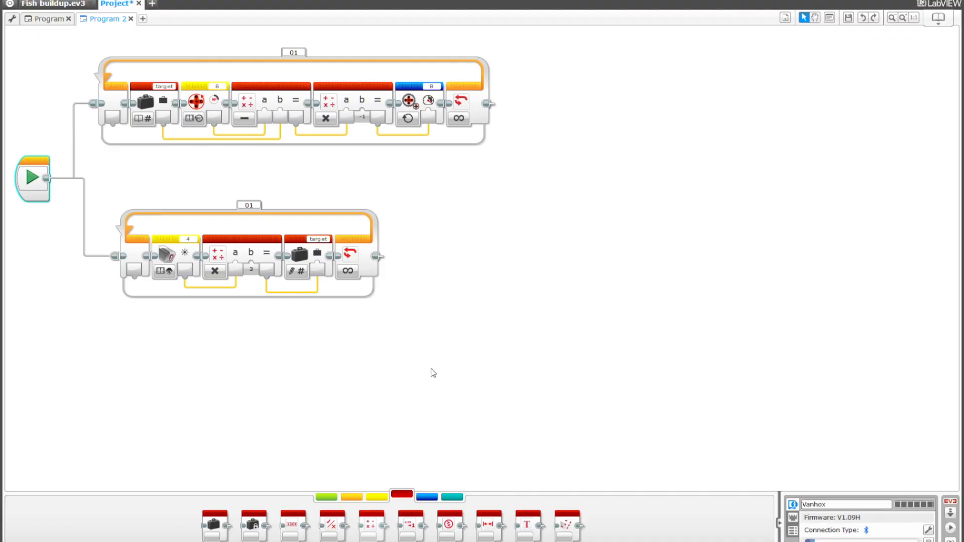
mouse_move(374, 337)
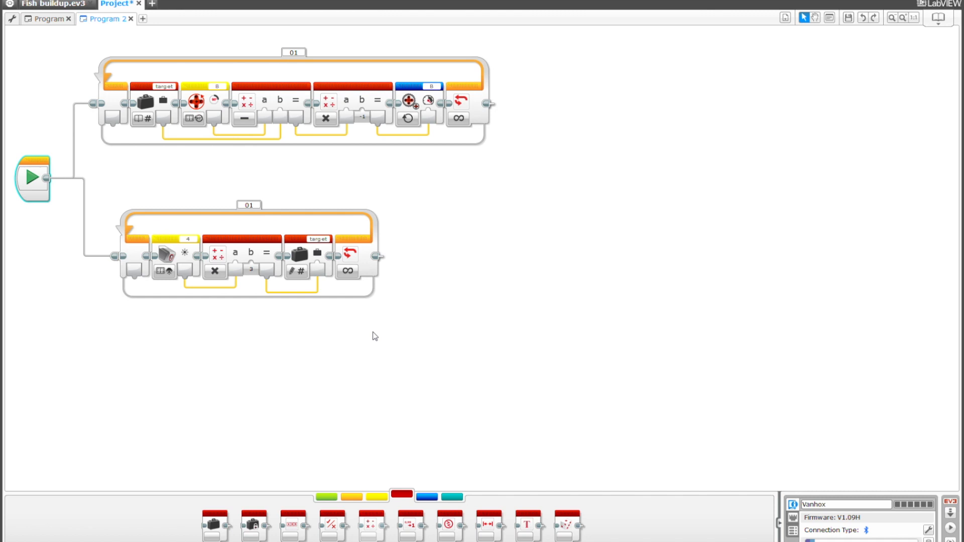
mouse_move(267, 342)
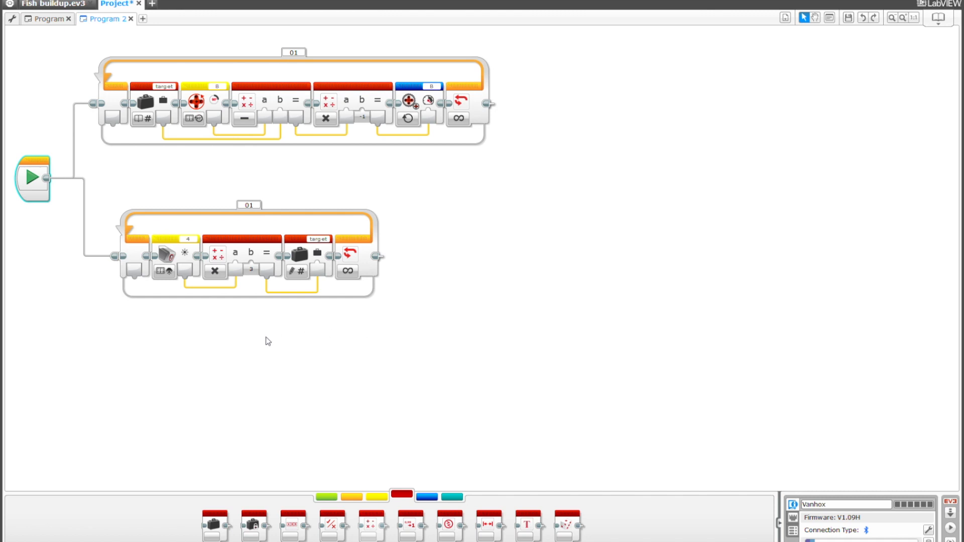
mouse_move(184, 242)
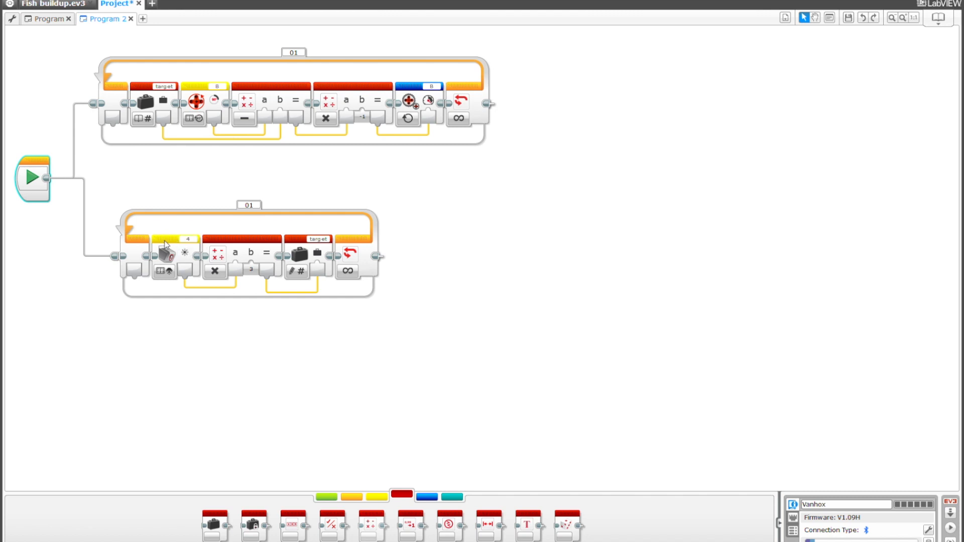
mouse_move(168, 242)
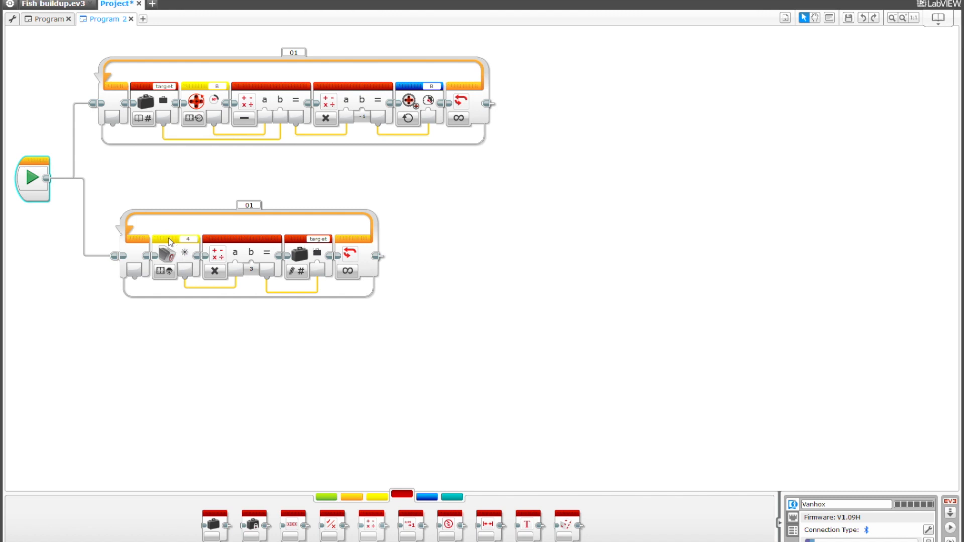
Delete the colour sensor and math blocks and make the Variable block write -100 into target.
left_click(163, 255)
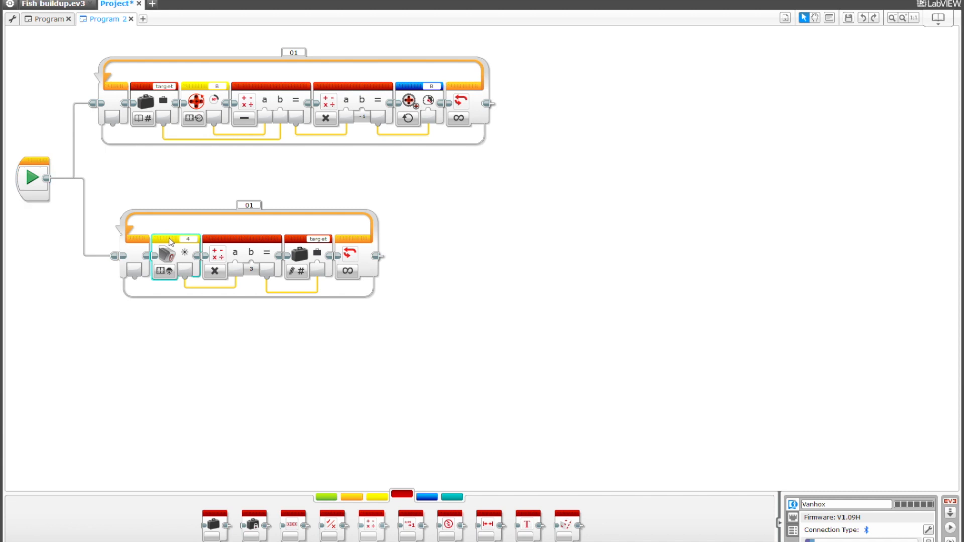
left_click_drag(163, 255, 231, 397)
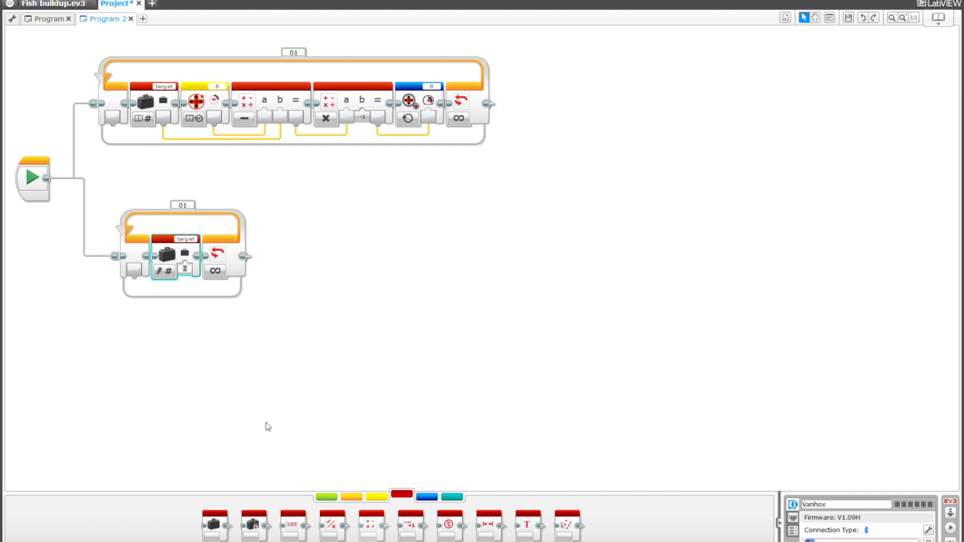
type("-100")
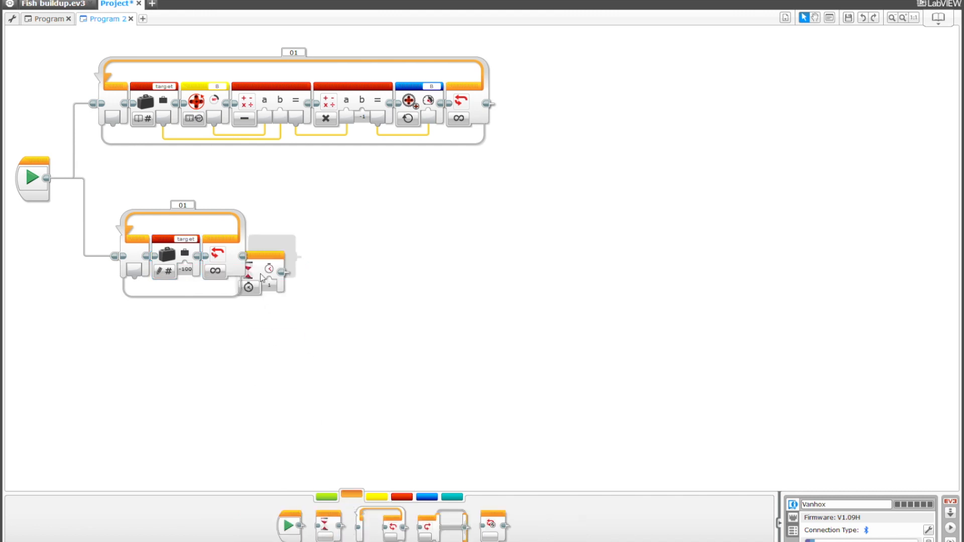
Add a Wait 1 after the -100 write, then a target = 100 write and another Wait 1.
left_click_drag(261, 277, 220, 255)
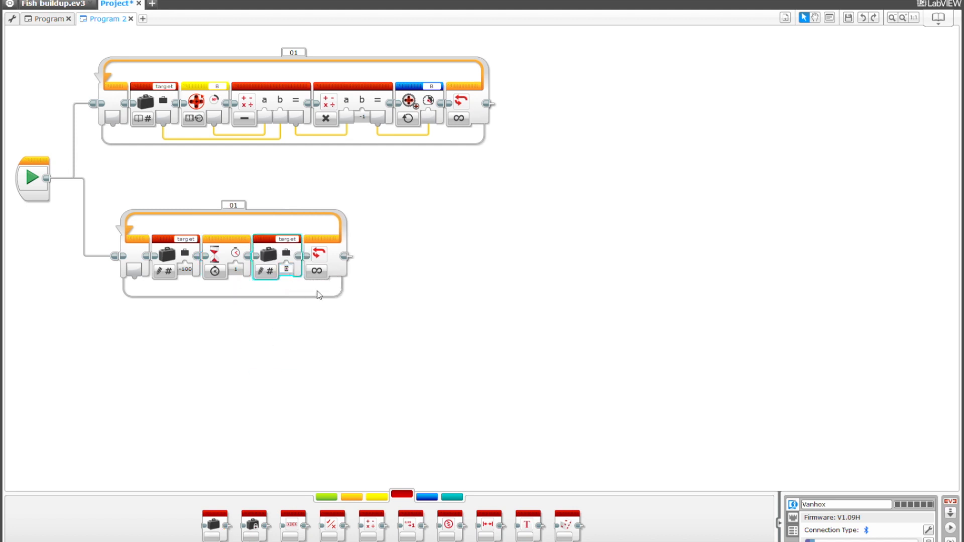
type("100")
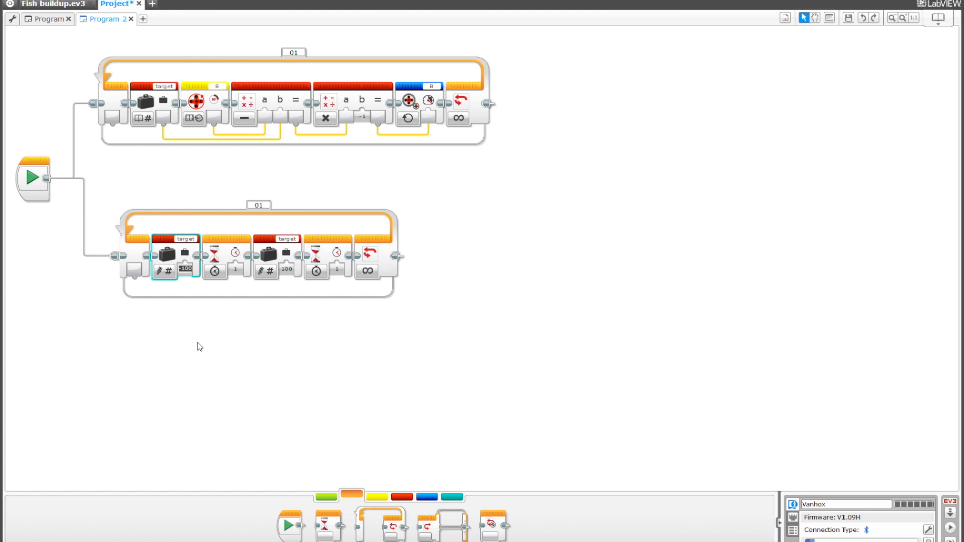
Change the two target writes to -70 and 70, with a Math block inserted at the loop start.
type("-70")
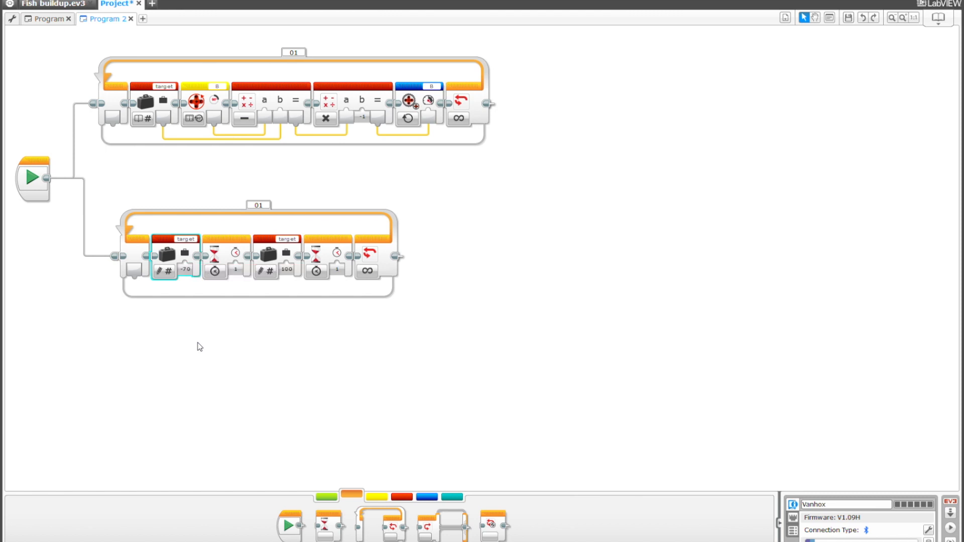
left_click(286, 269)
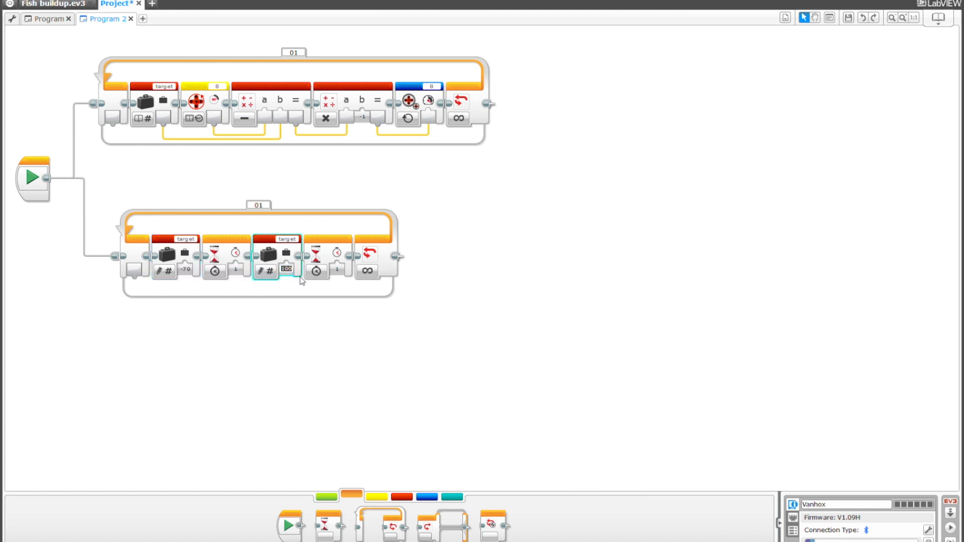
type("70")
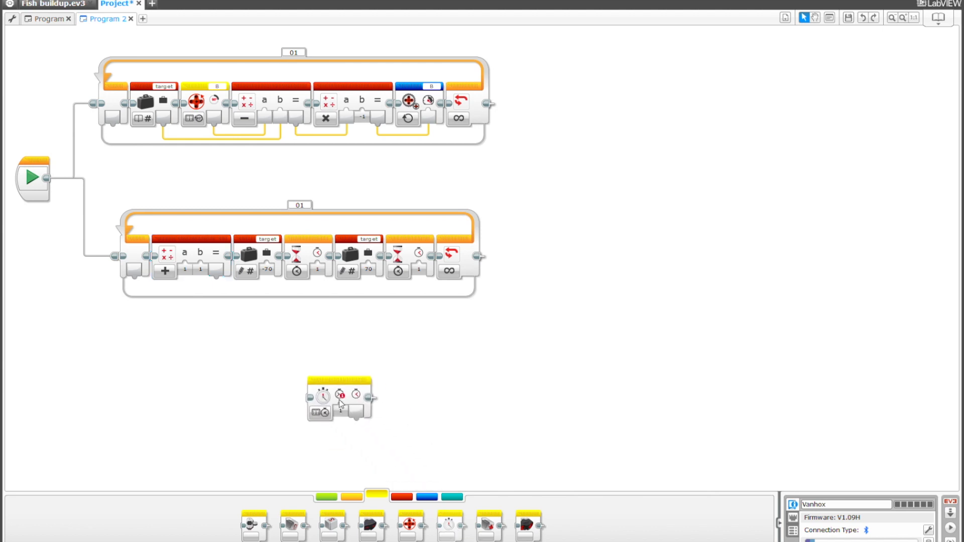
Place a Timer sensor block at the loop start wired into the Math block, set to Advanced mode.
left_click_drag(338, 400, 166, 258)
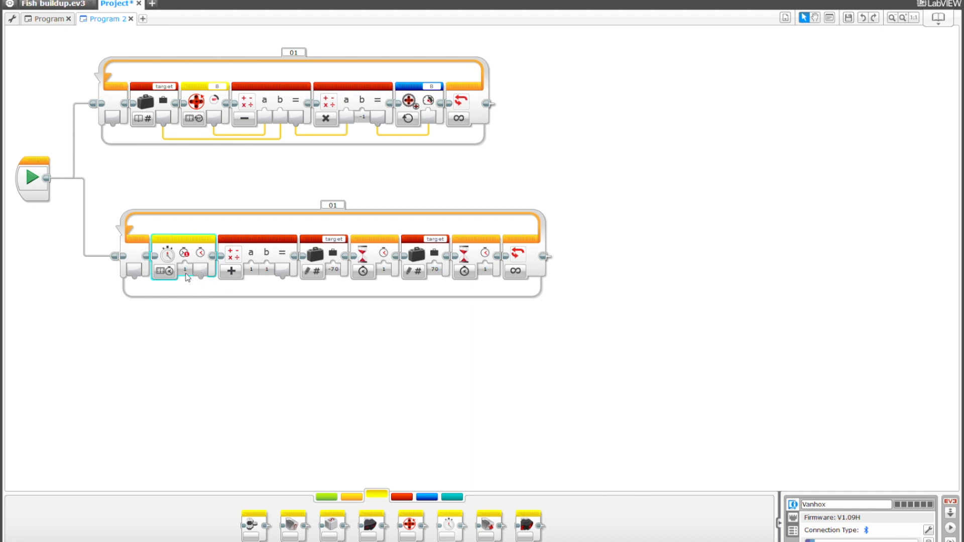
left_click(232, 271)
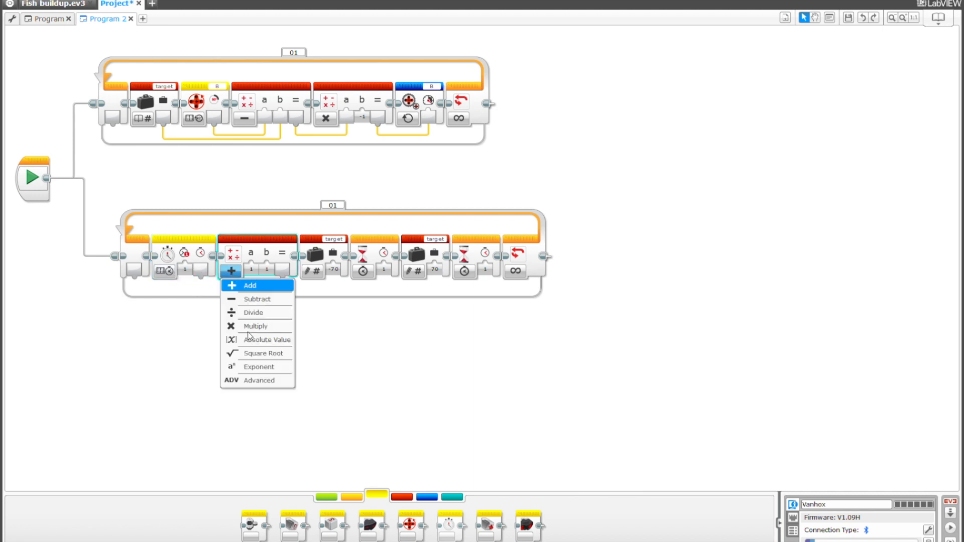
left_click(259, 379)
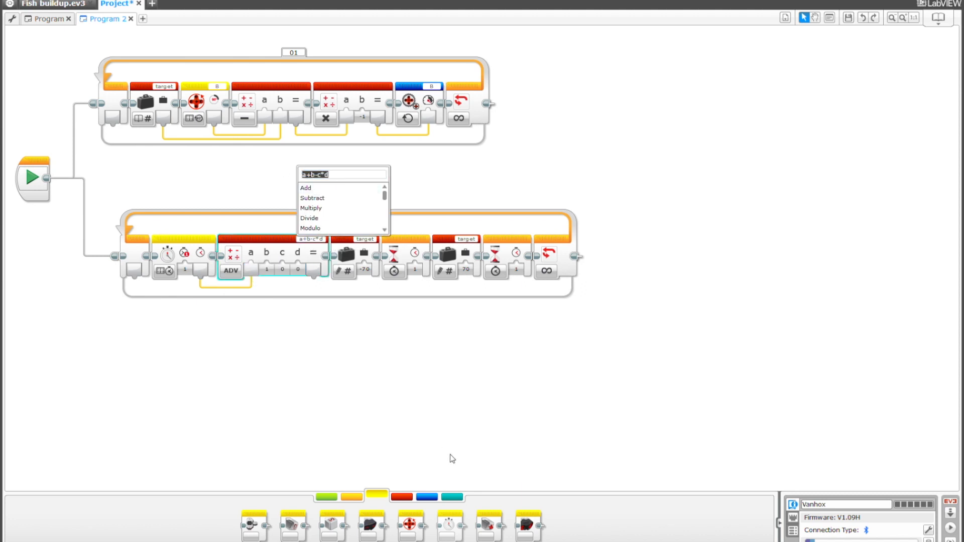
Enter the formula sin(a*360) in the Advanced Math block, correcting a typo, and remove the extra Wait and second target blocks.
type("sin")
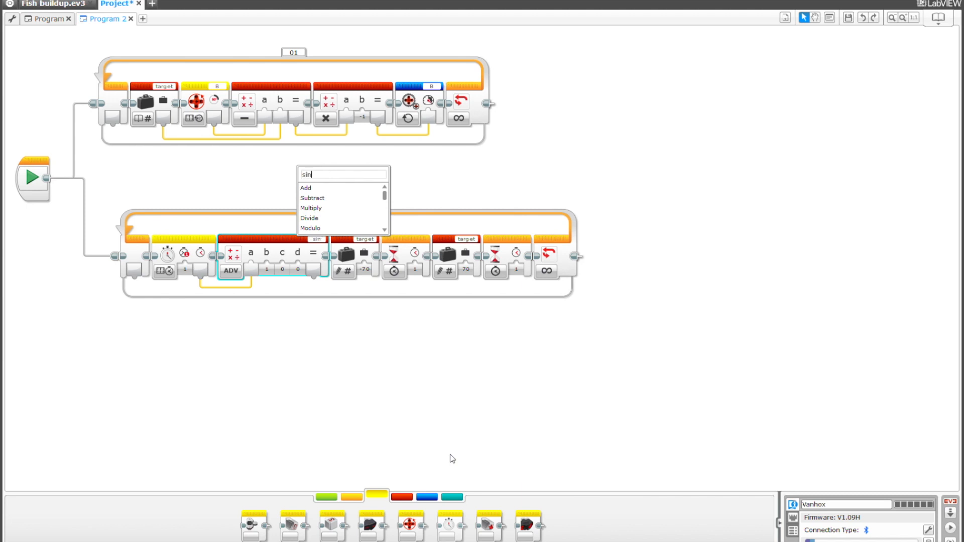
type("(aq")
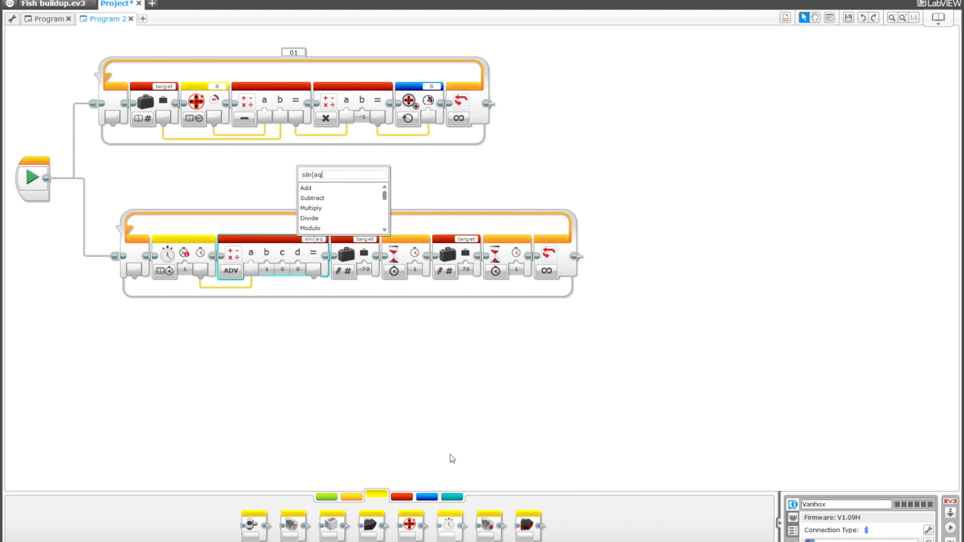
key("Backspace")
type(")")
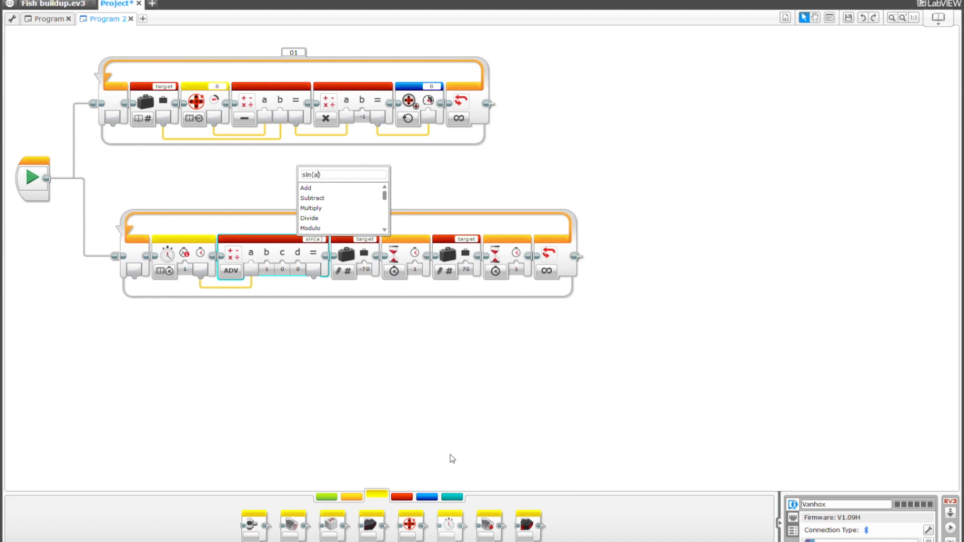
type("*")
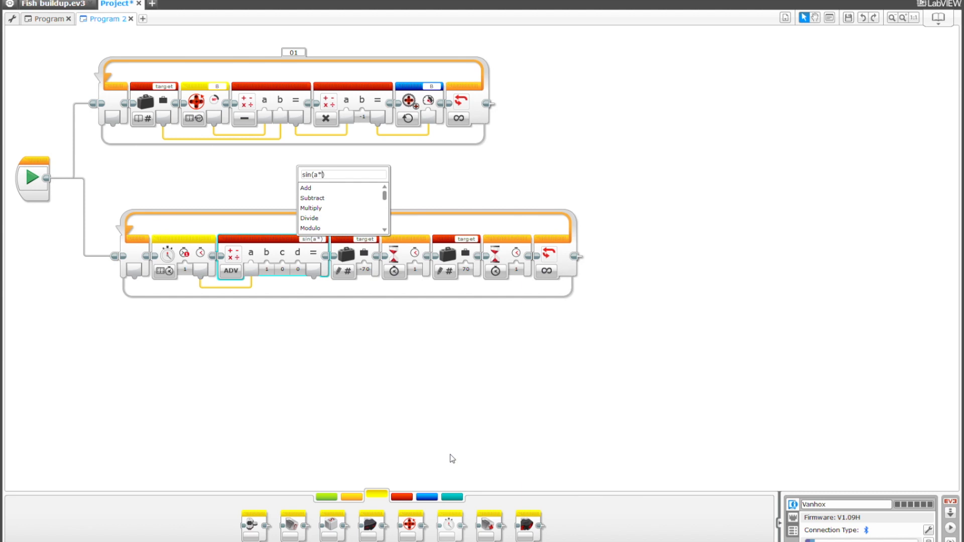
type("360")
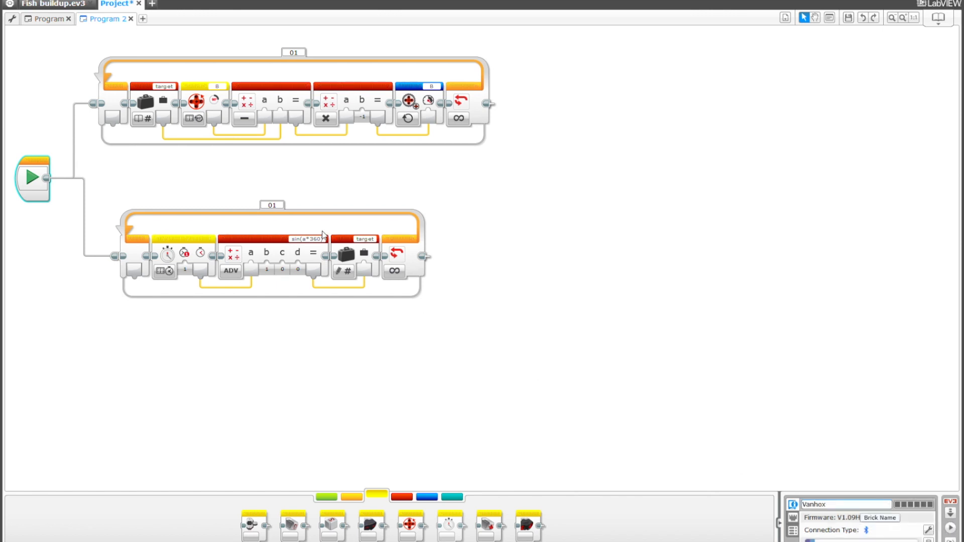
mouse_move(319, 239)
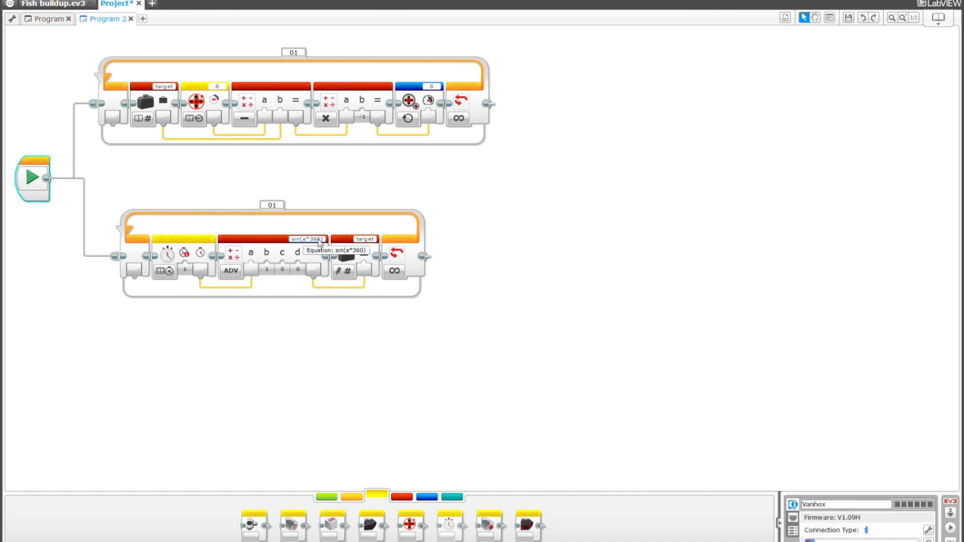
Append *70 to the Math block equation so it reads sin(a*360)*70.
left_click(307, 239)
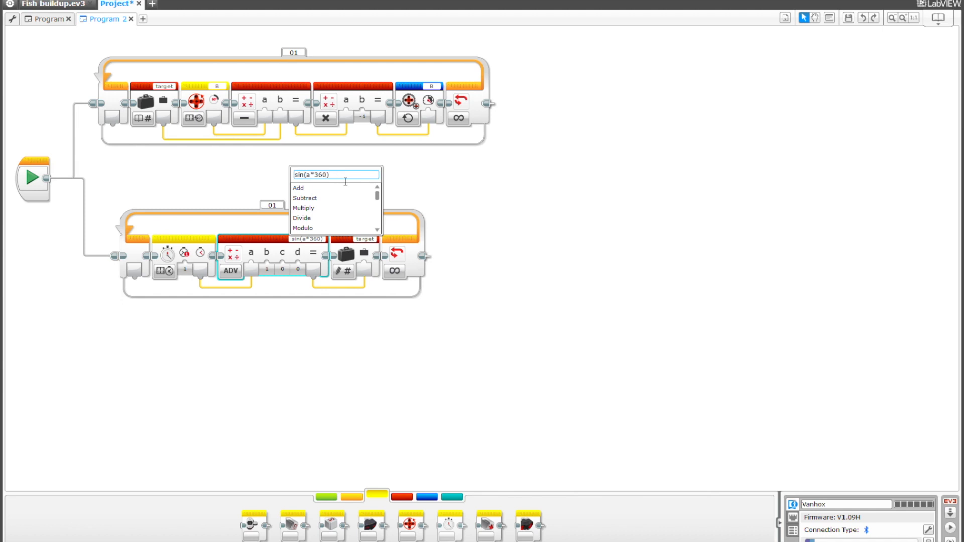
type("*")
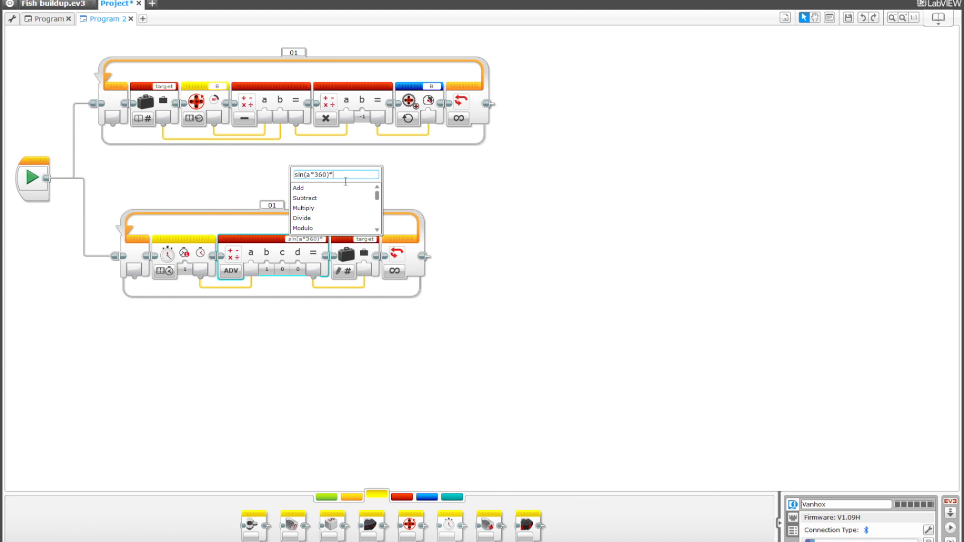
type("70")
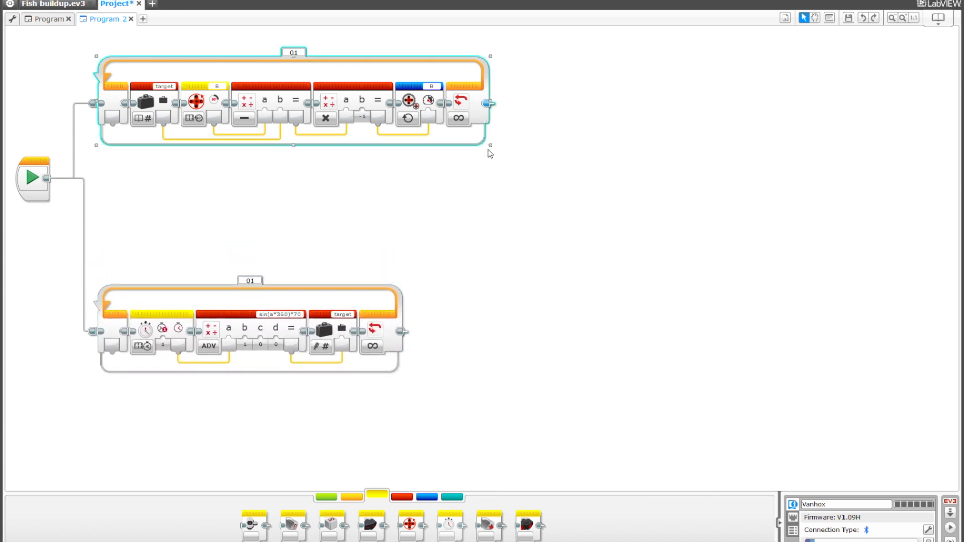
Enlarge the top Loop and Ctrl-drag a copy of its block chain into a second row.
left_click_drag(458, 110, 521, 110)
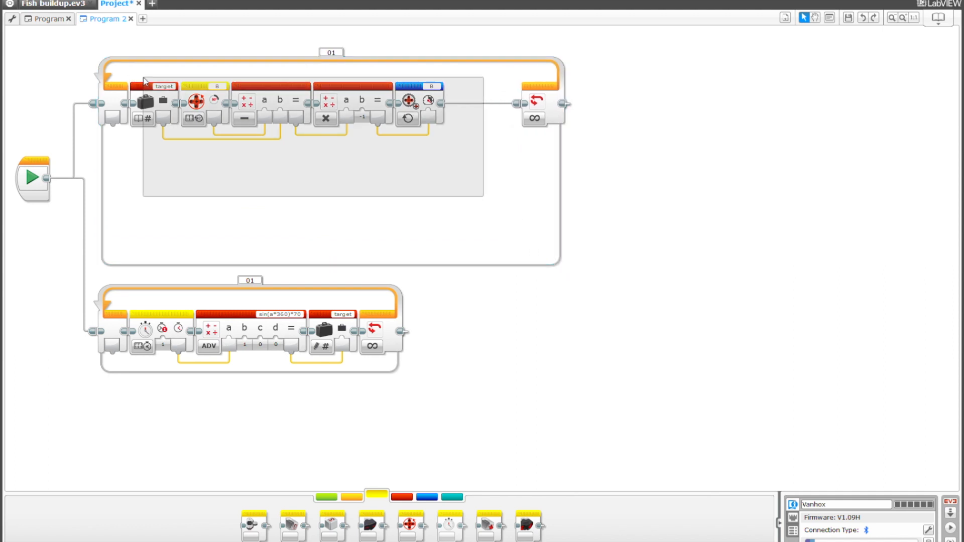
left_click(163, 85)
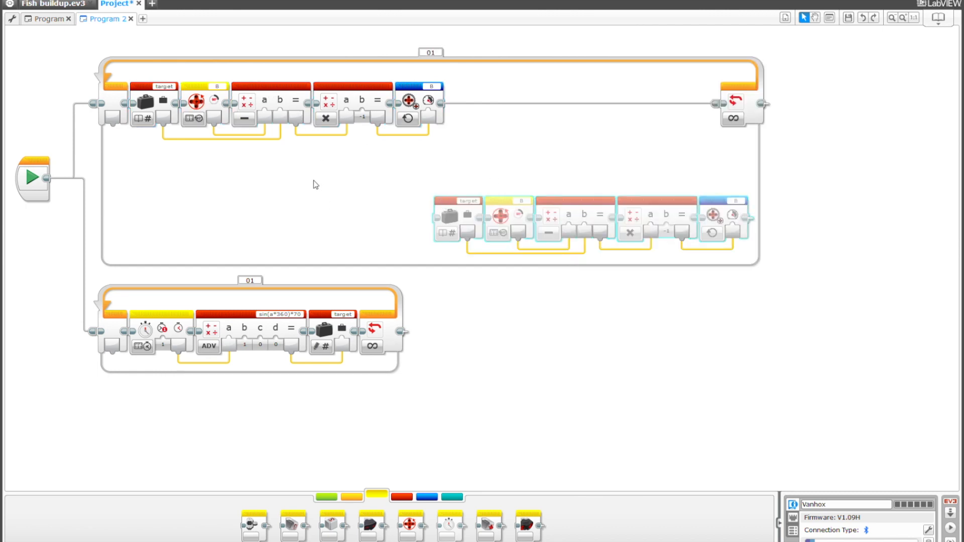
left_click_drag(590, 217, 307, 196)
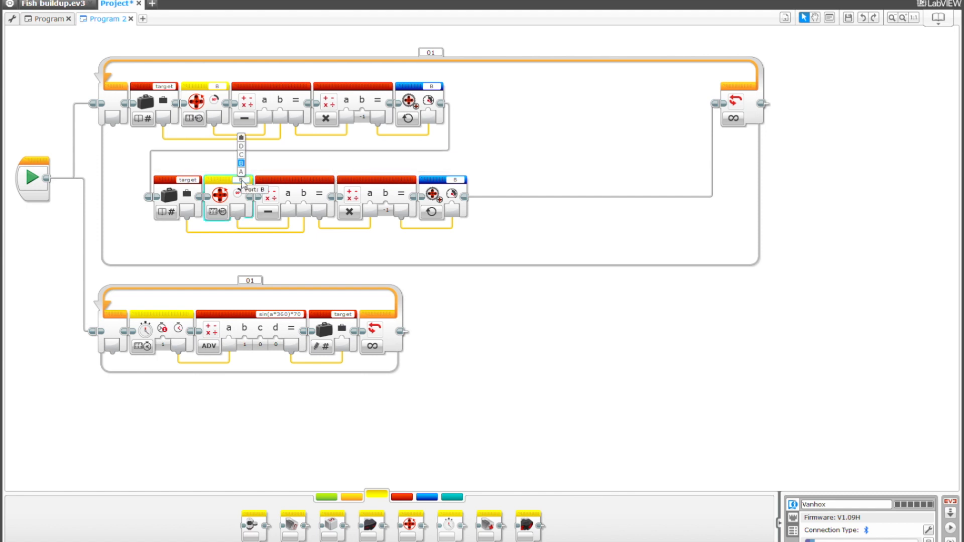
Set the copied Motor Rotation and Unregulated Motor blocks to port C.
left_click(241, 155)
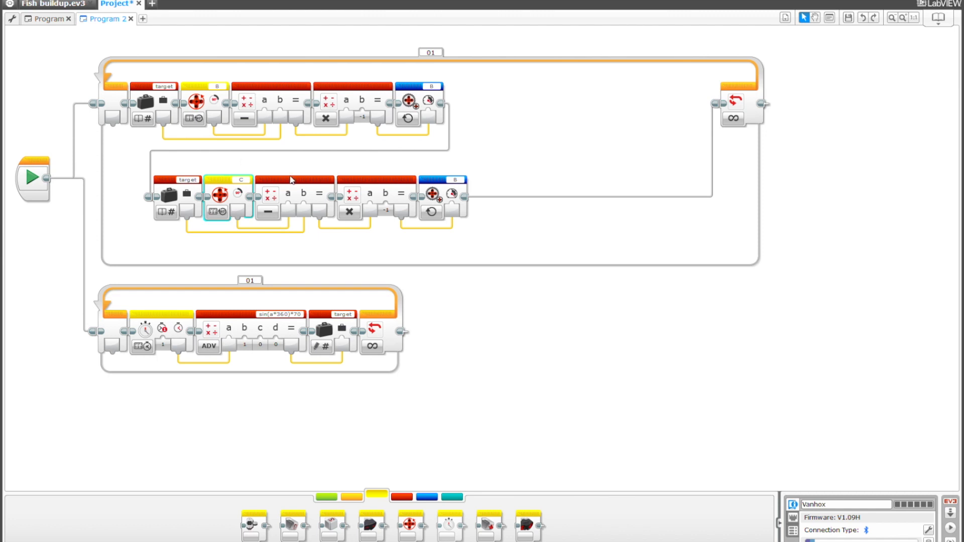
left_click(454, 178)
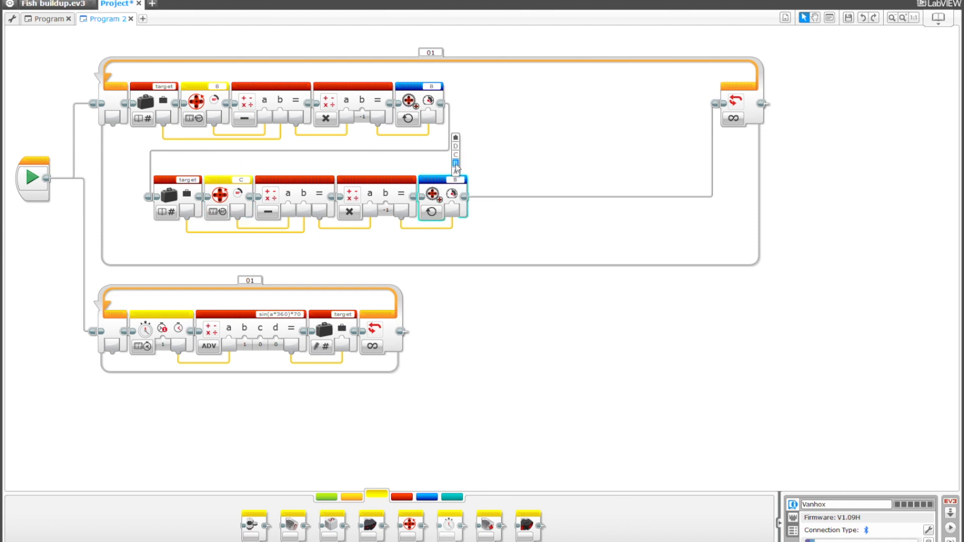
left_click(454, 157)
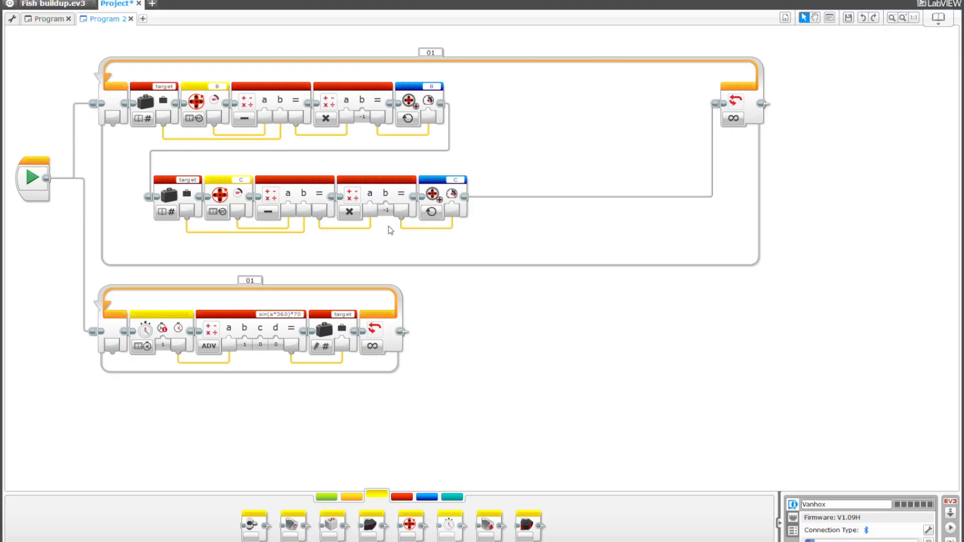
mouse_move(189, 214)
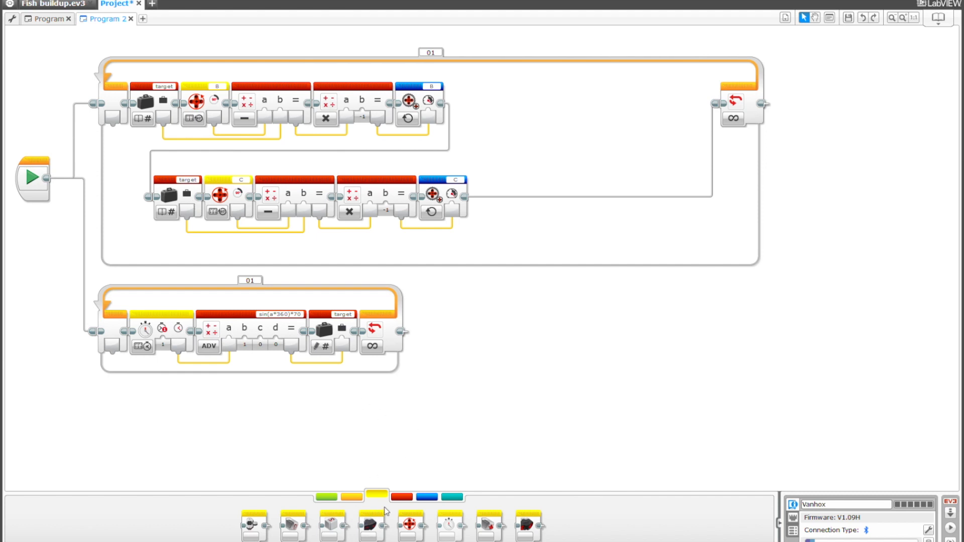
mouse_move(408, 509)
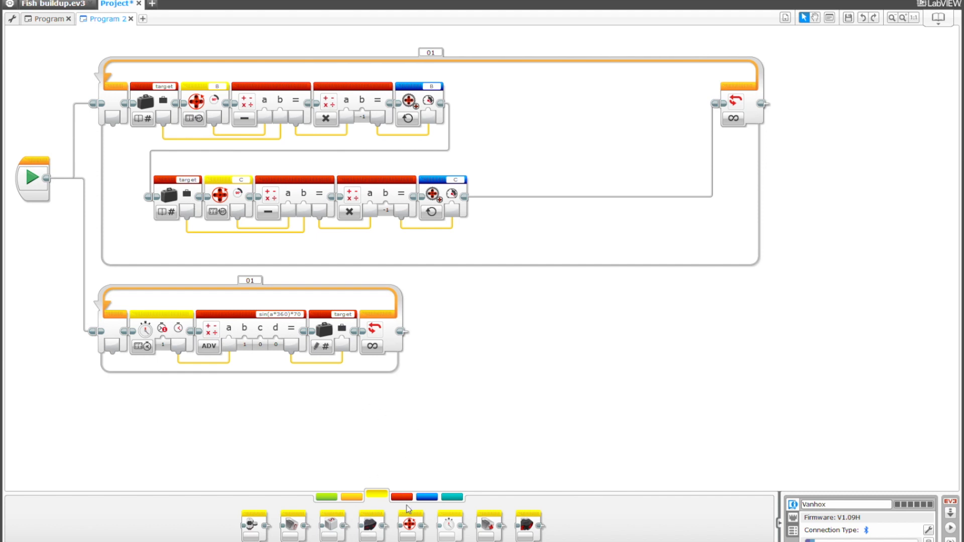
Insert a Math block multiplying target by -1 before motor C, then view the original Program.
left_click(401, 496)
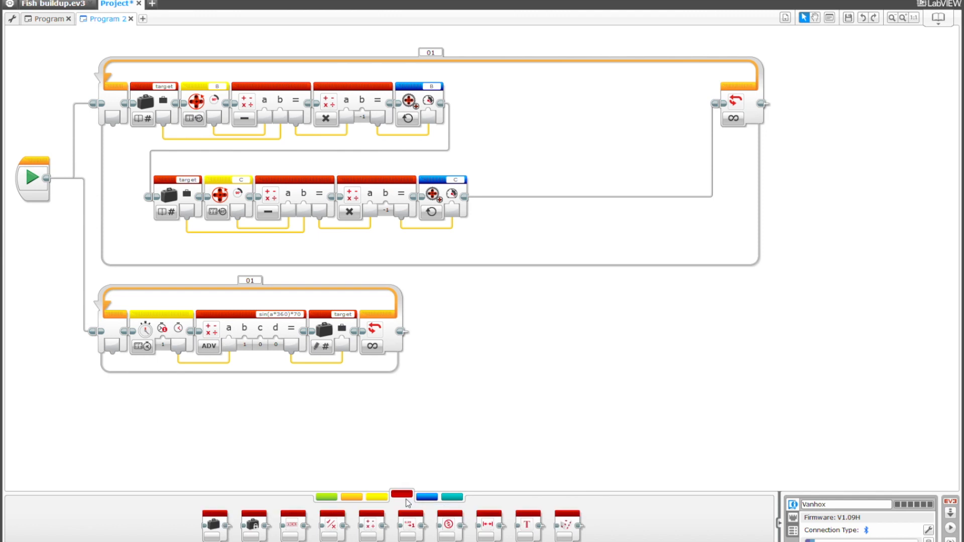
mouse_move(368, 485)
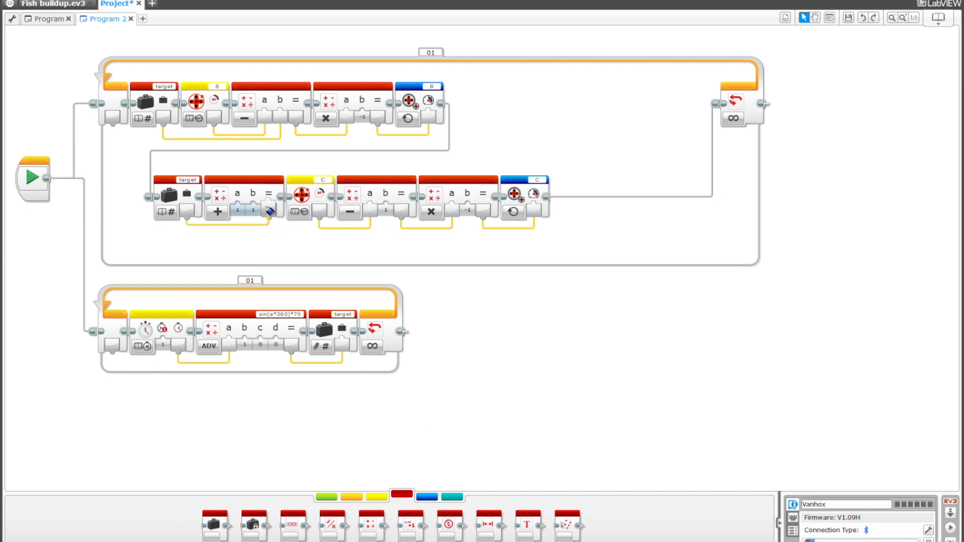
left_click(218, 212)
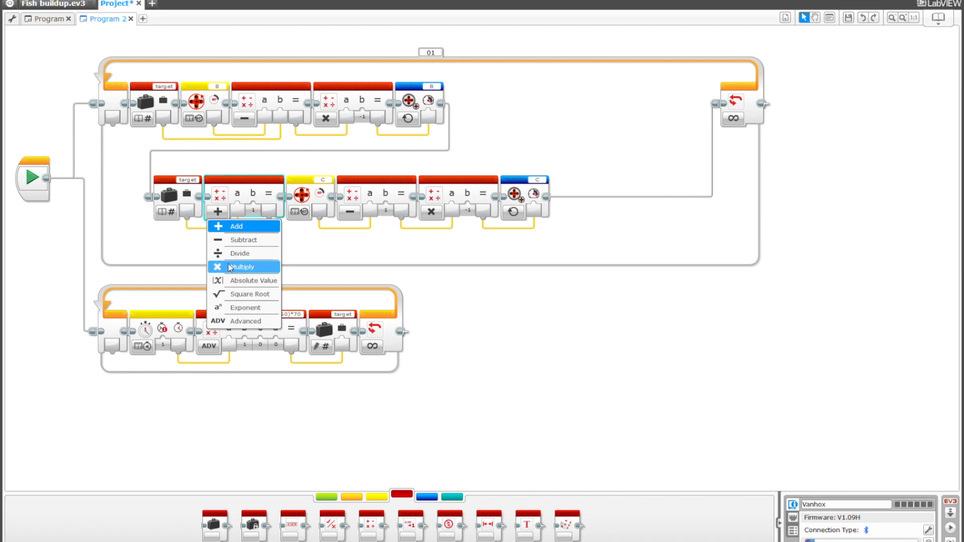
left_click(241, 266)
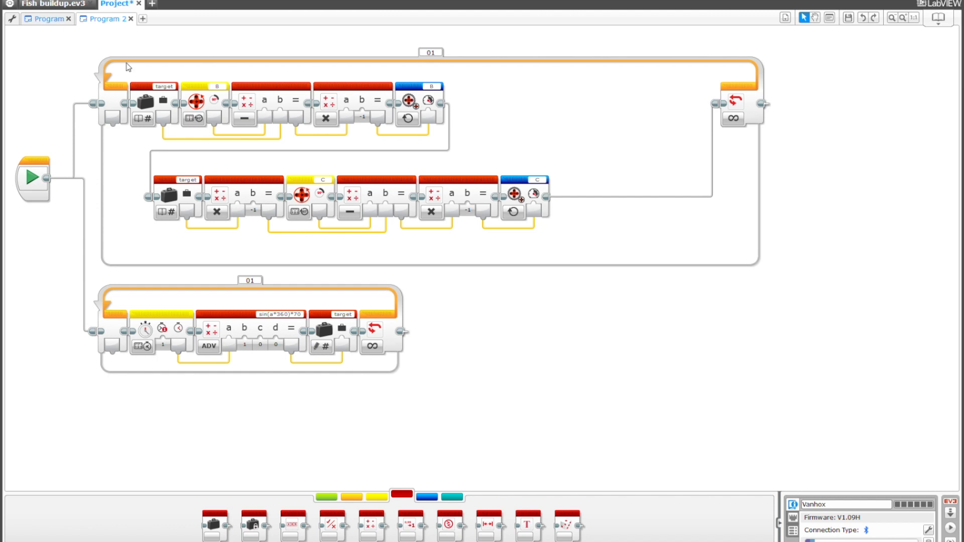
left_click(48, 18)
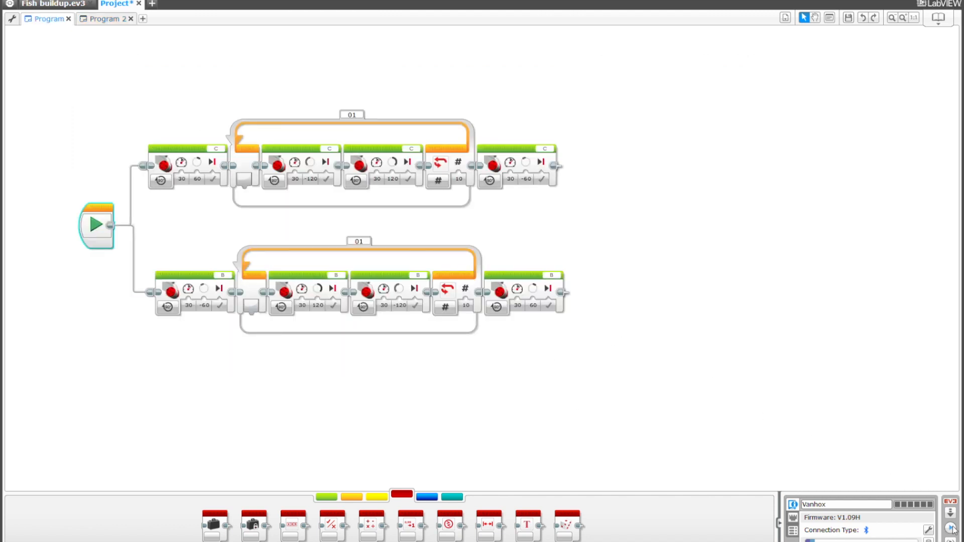